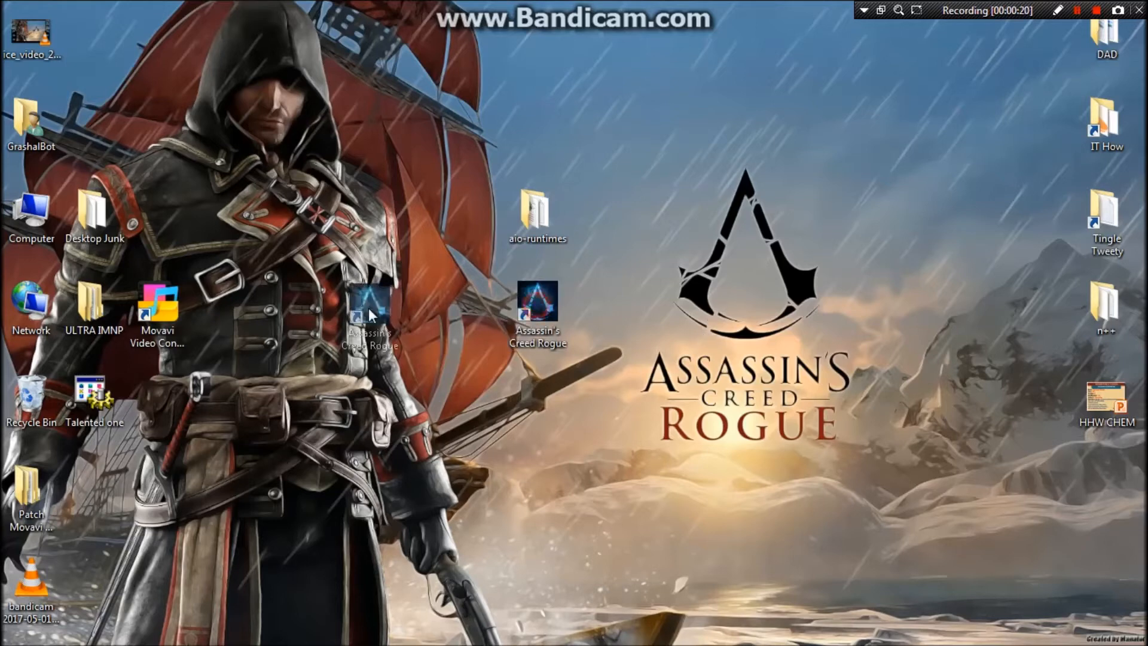
Step: Launch Assassin's Creed Rogue from the desktop and dismiss the 0xc000007b error
double_click(369, 307)
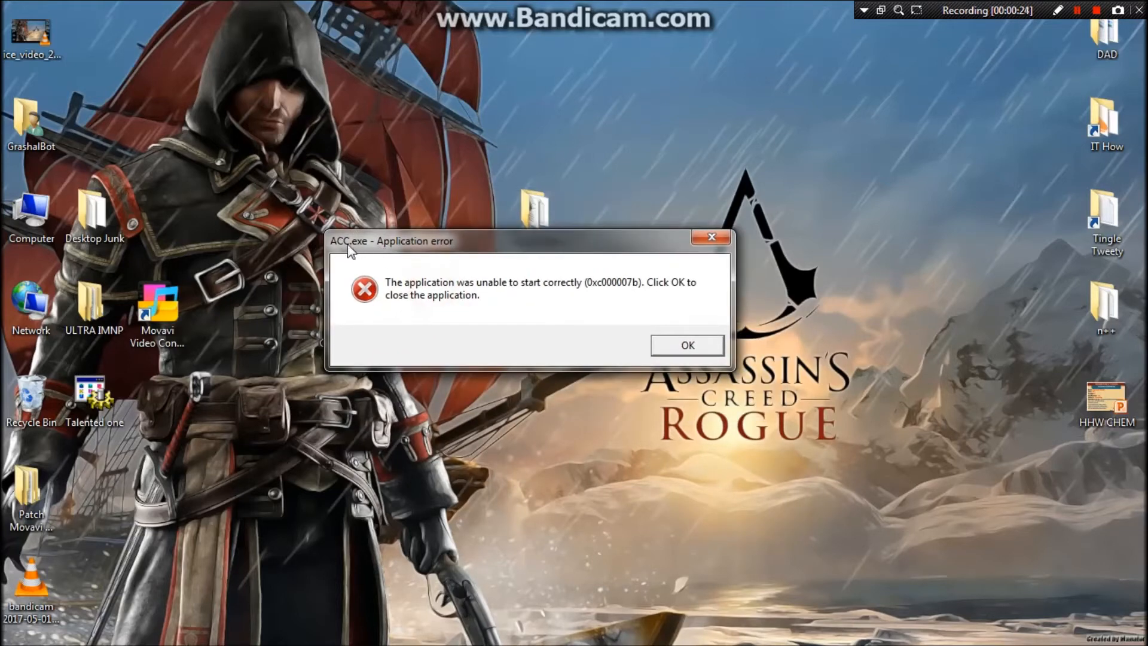
mouse_move(634, 312)
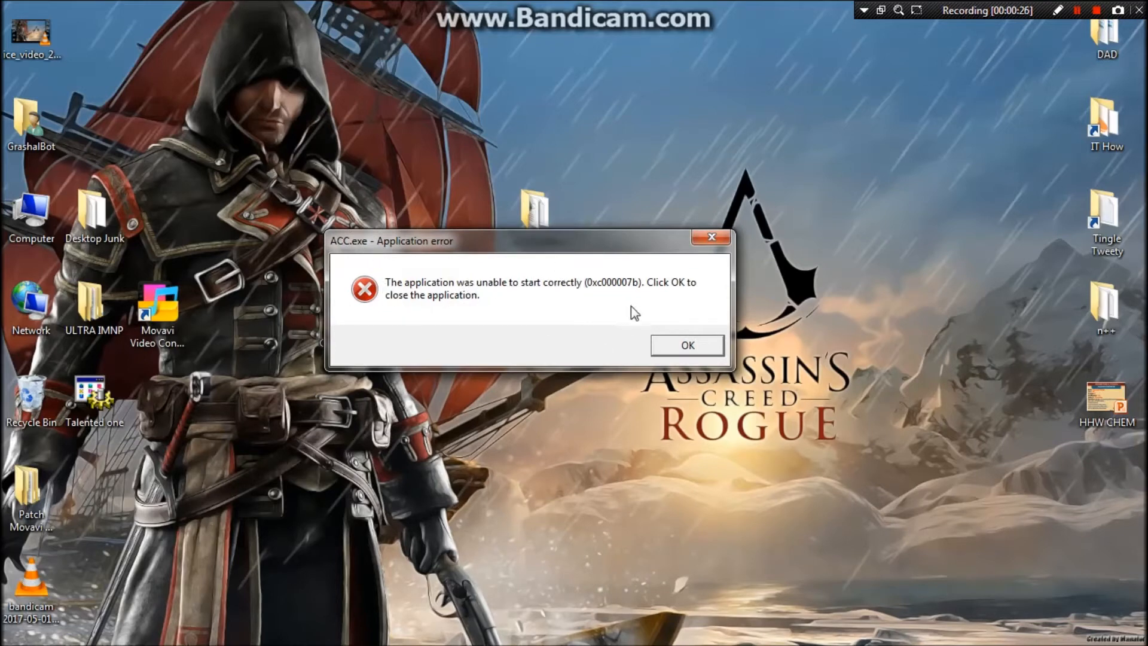
mouse_move(703, 356)
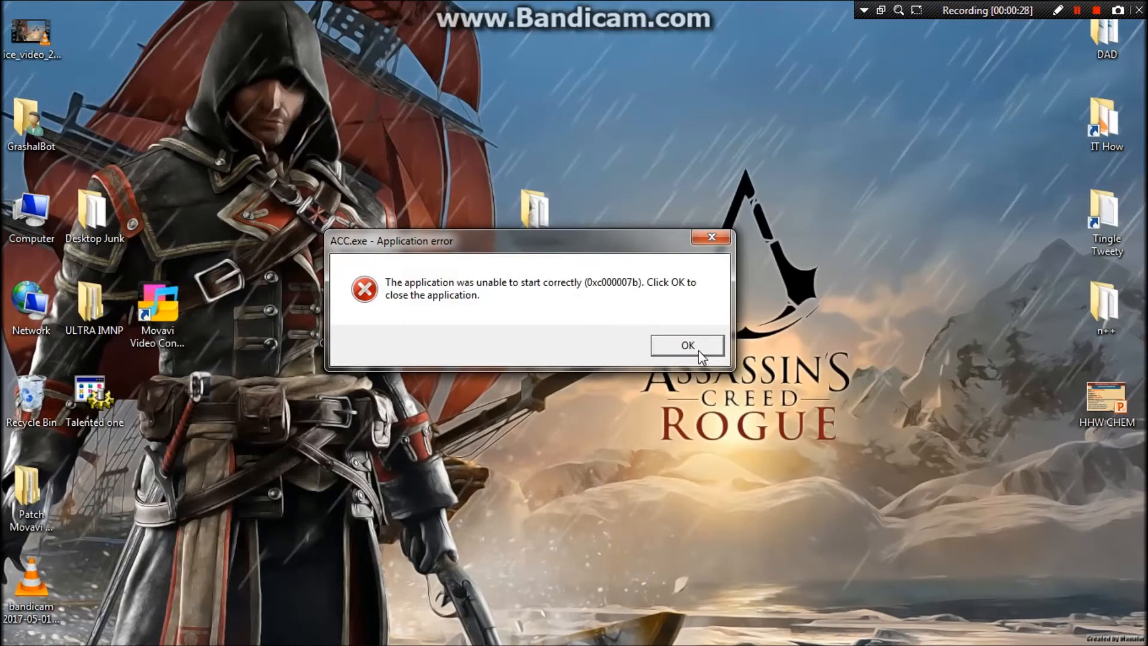
left_click(684, 345)
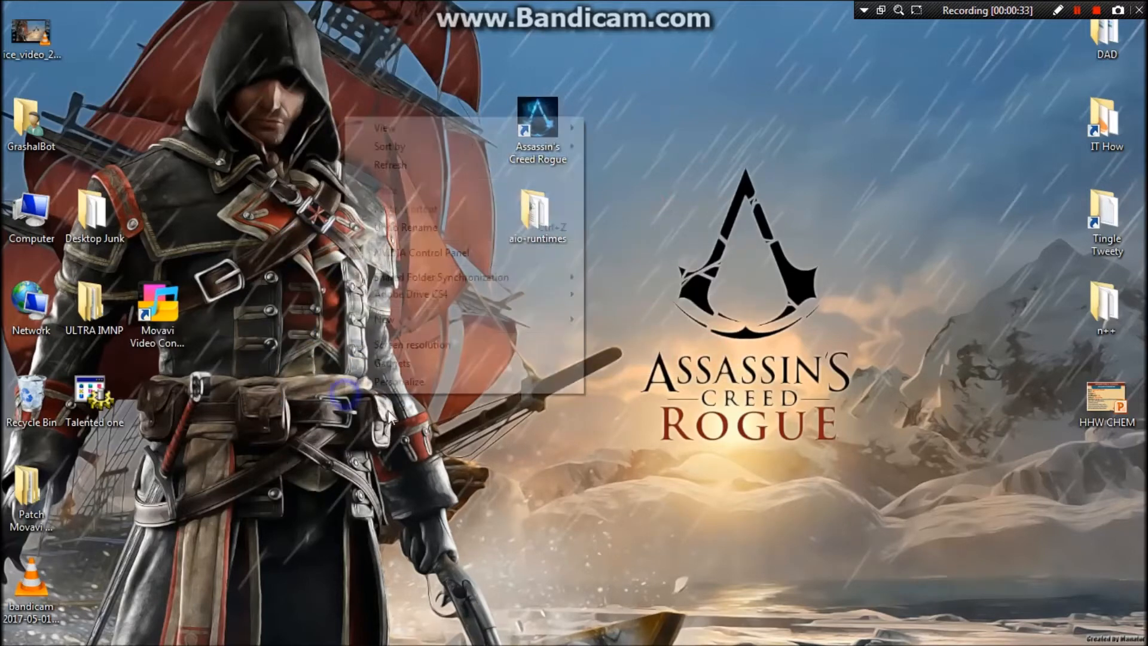
Step: Drag the aio-runtimes folder to the top of the desktop, above the game shortcut
left_click(395, 173)
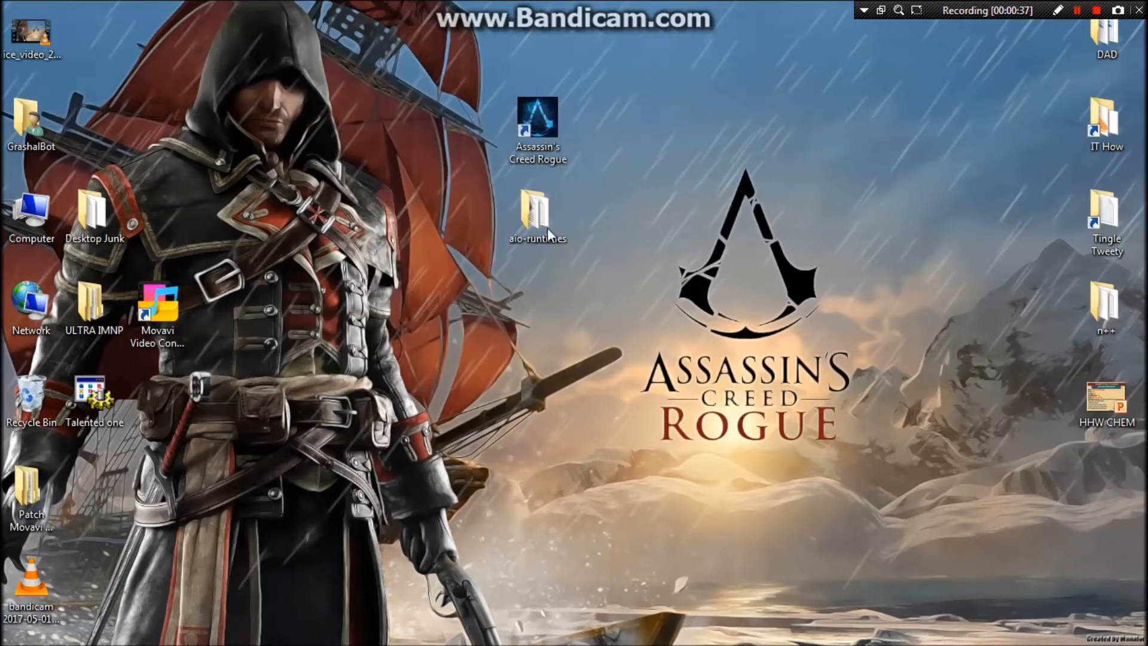
mouse_move(638, 221)
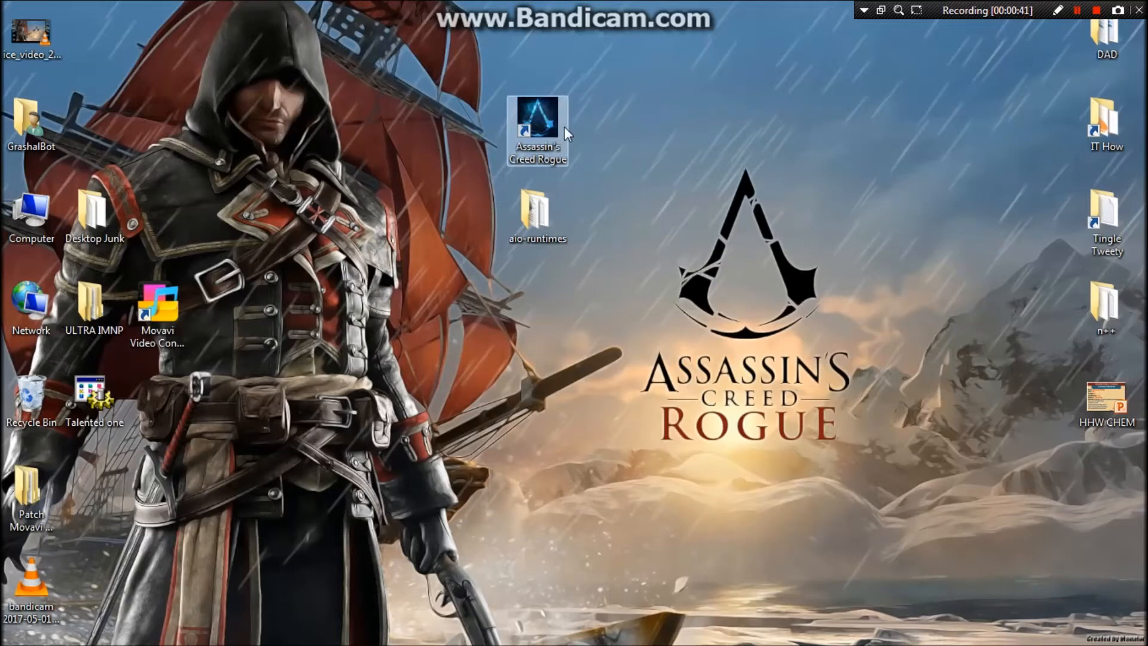
mouse_move(985, 331)
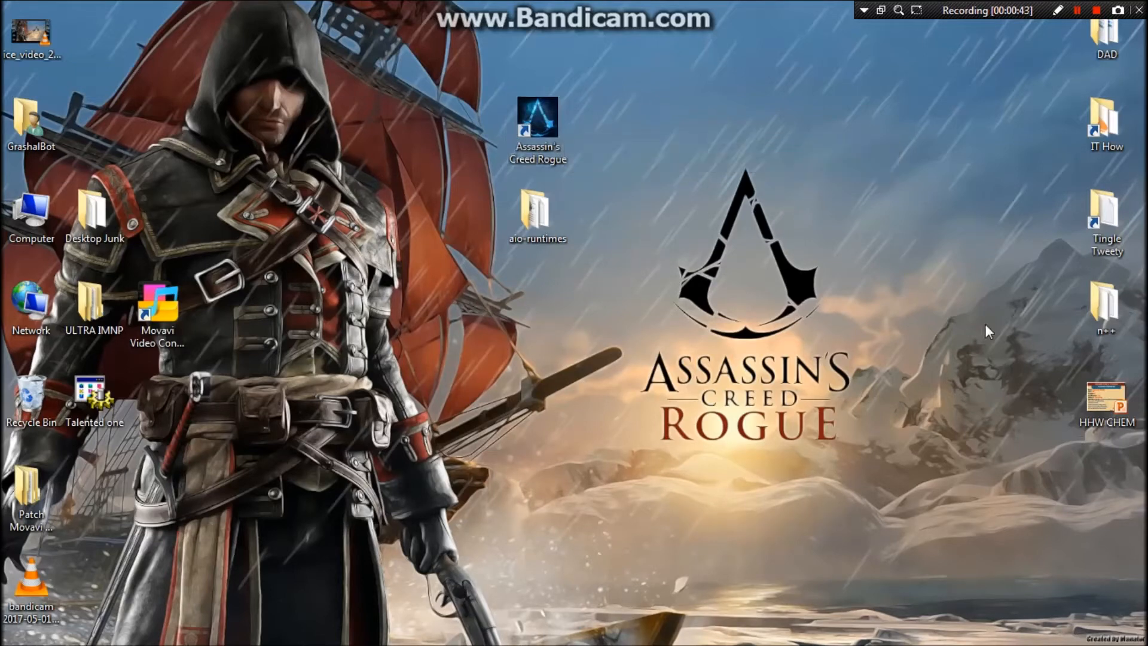
mouse_move(310, 378)
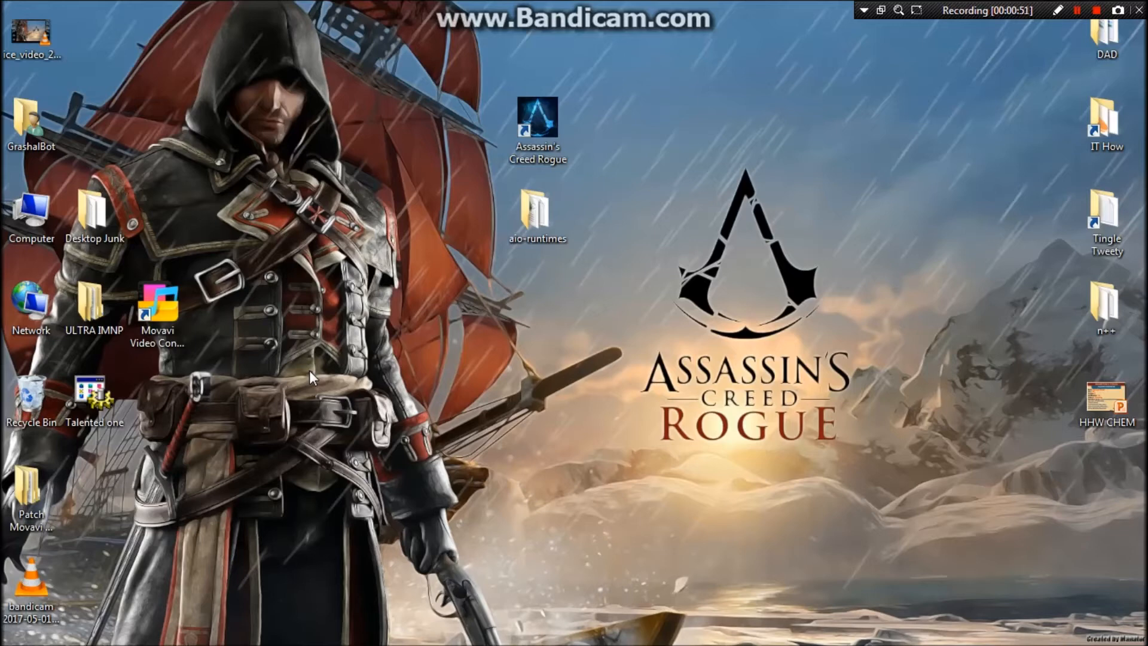
left_click_drag(537, 218, 599, 307)
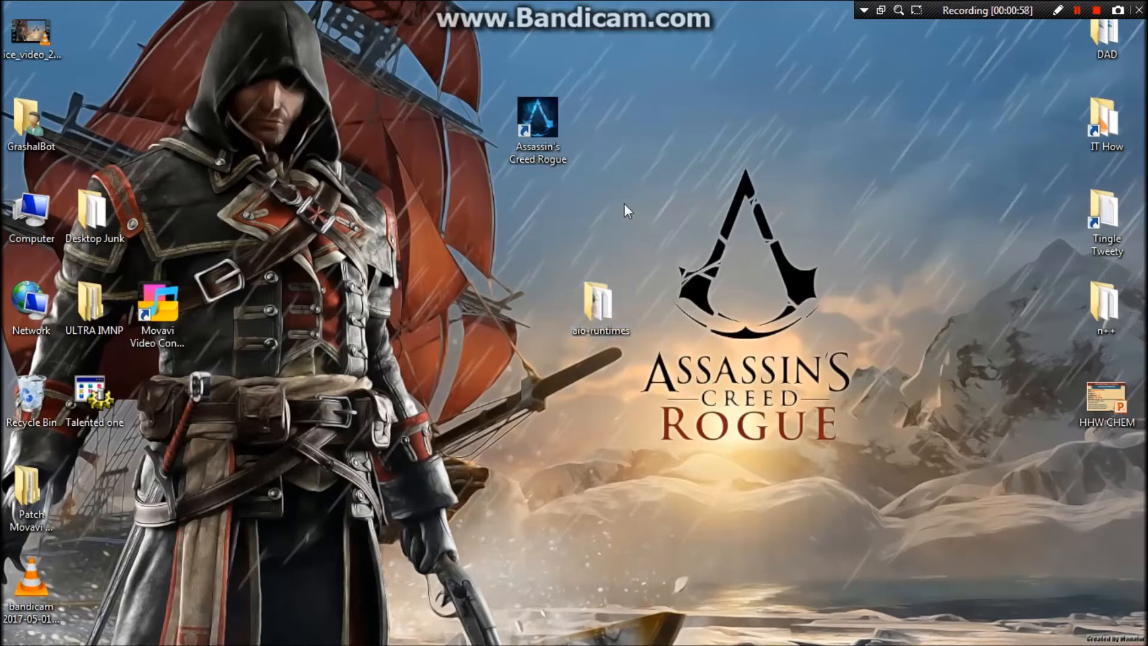
left_click_drag(537, 118, 538, 304)
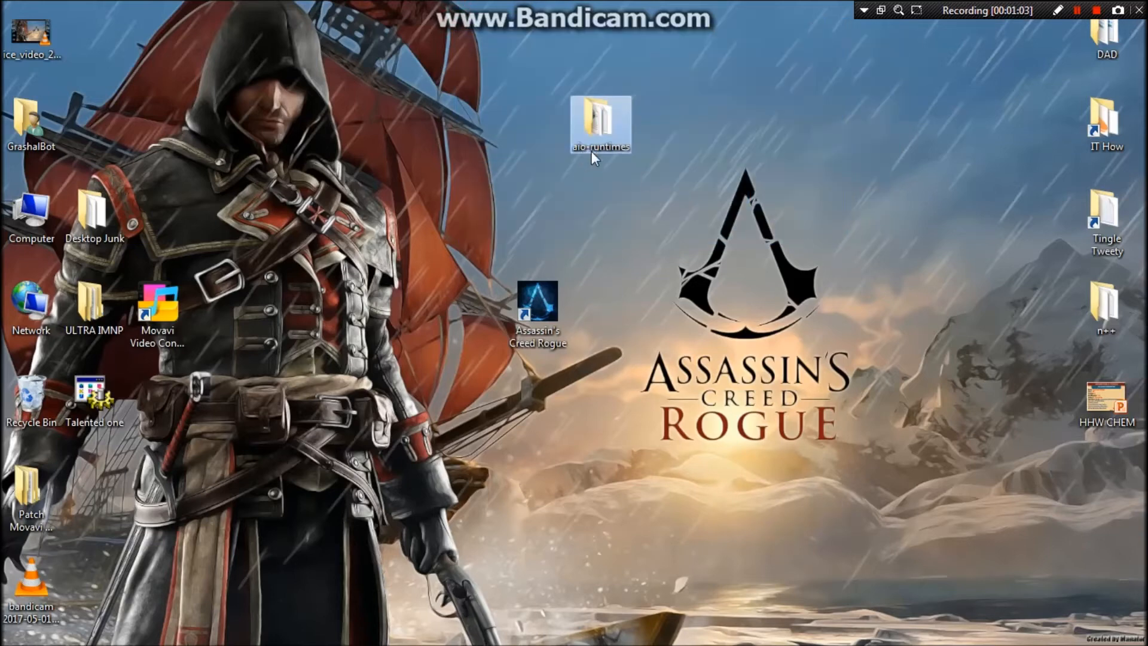
mouse_move(594, 156)
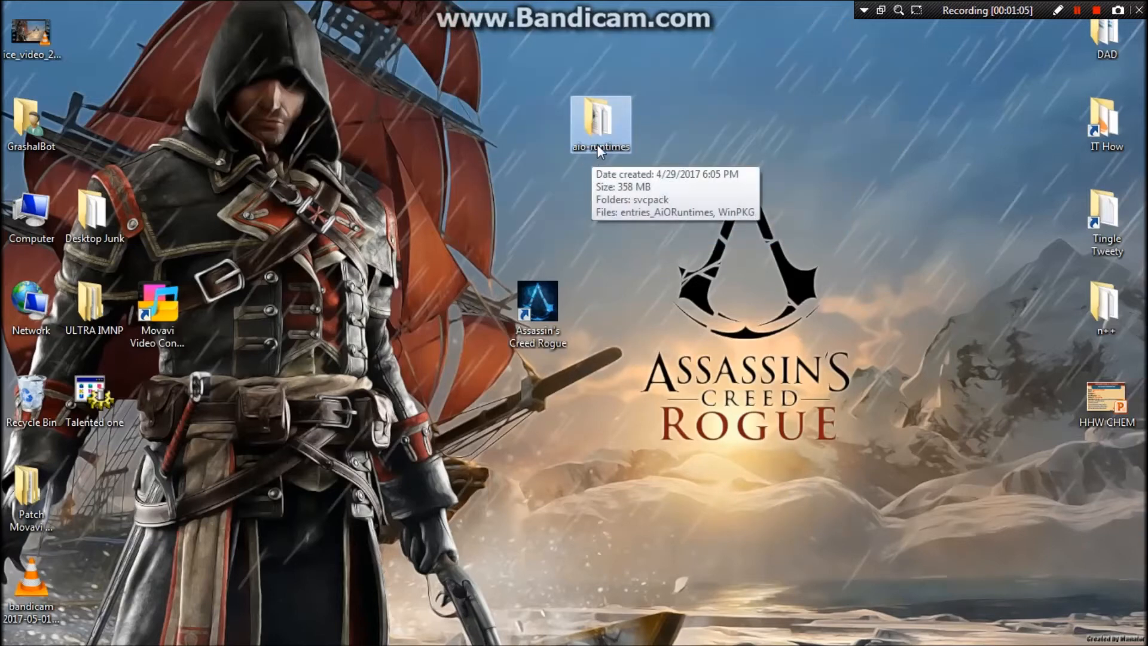
mouse_move(579, 263)
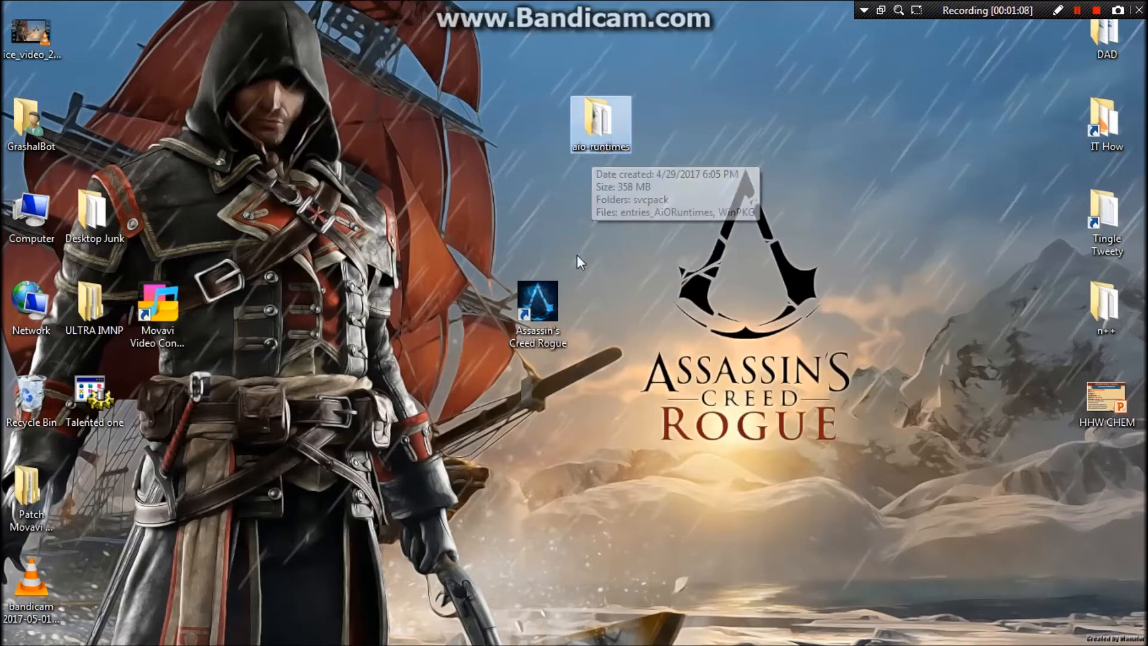
Step: Relaunch Assassin's Creed Rogue and dismiss the repeated 0xc000007b error
left_click_drag(537, 302, 474, 220)
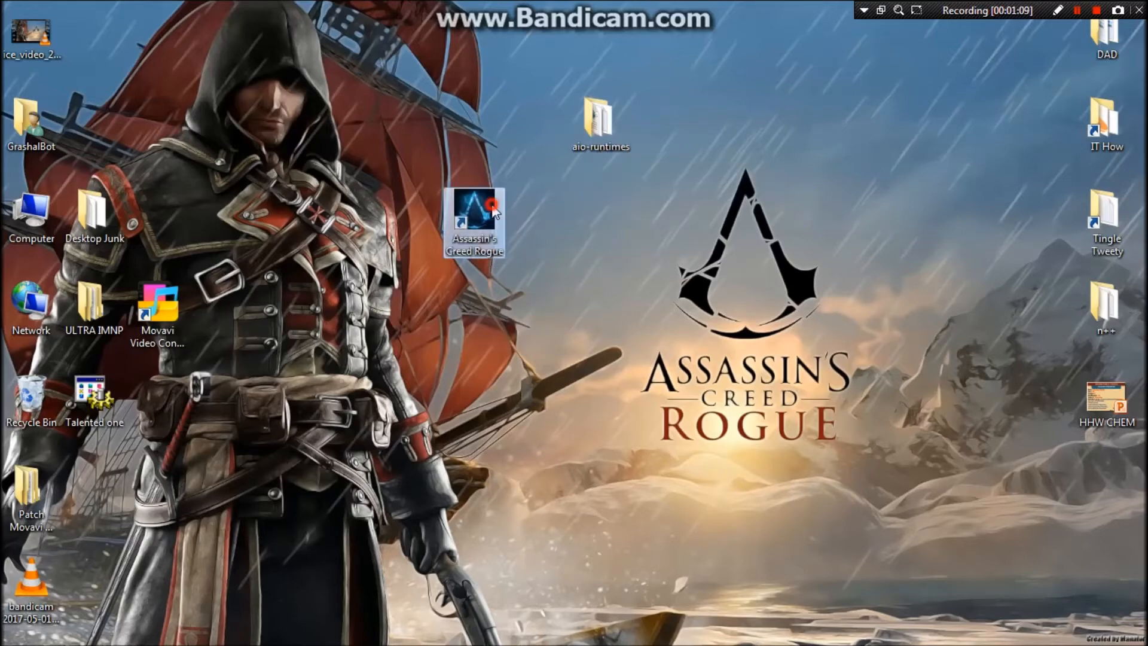
double_click(476, 211)
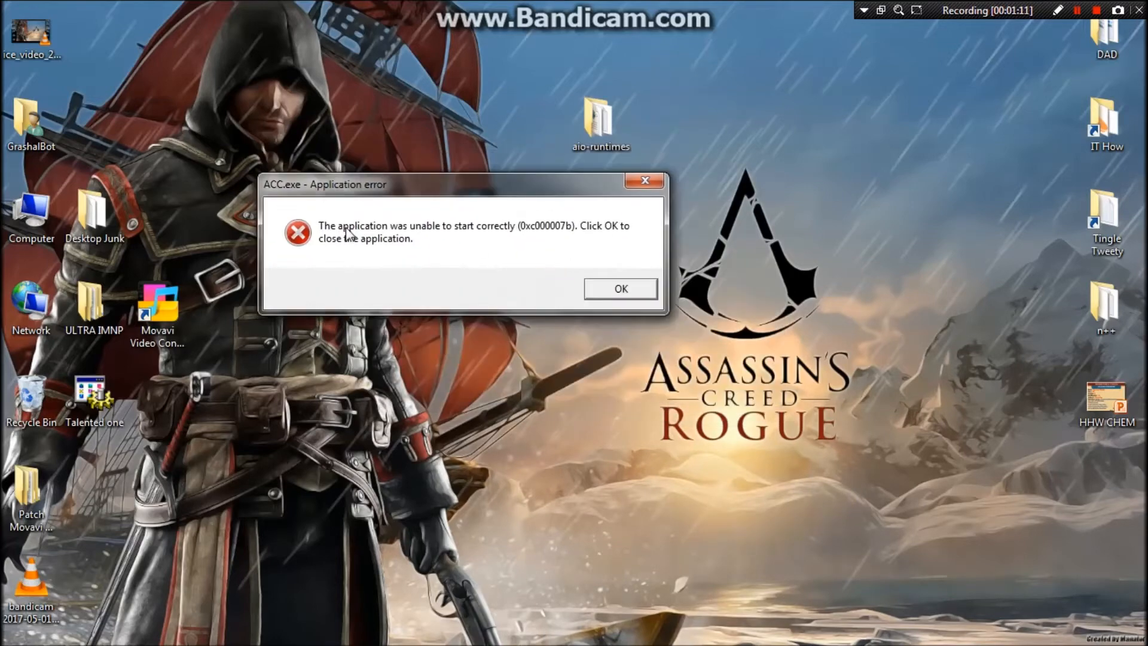
mouse_move(515, 238)
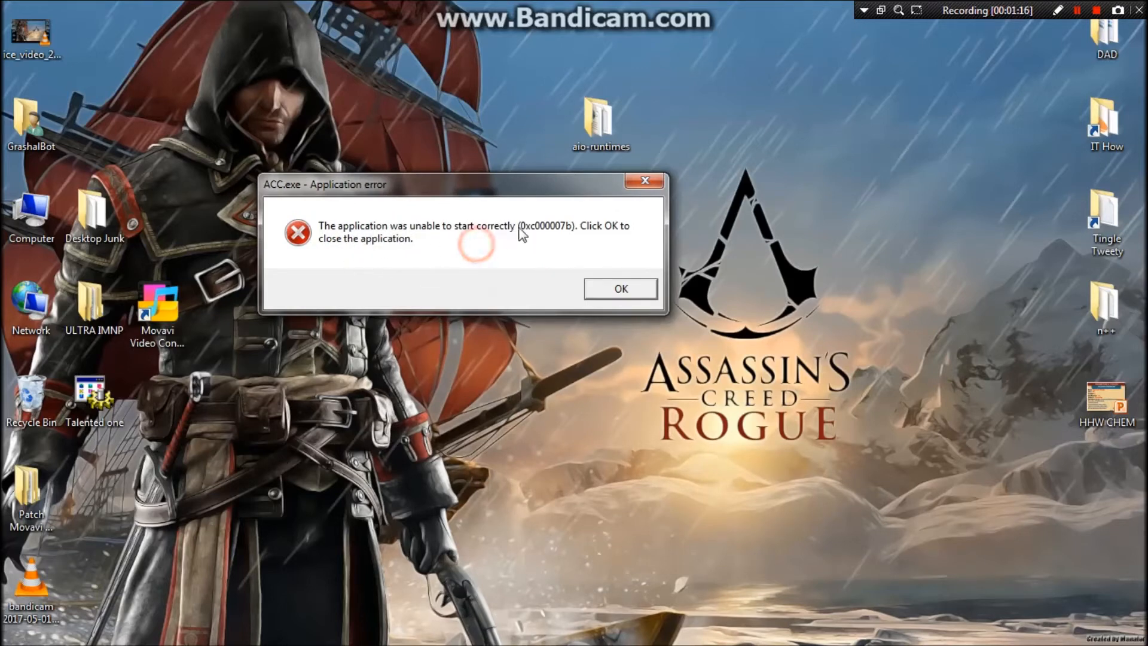
left_click(620, 288)
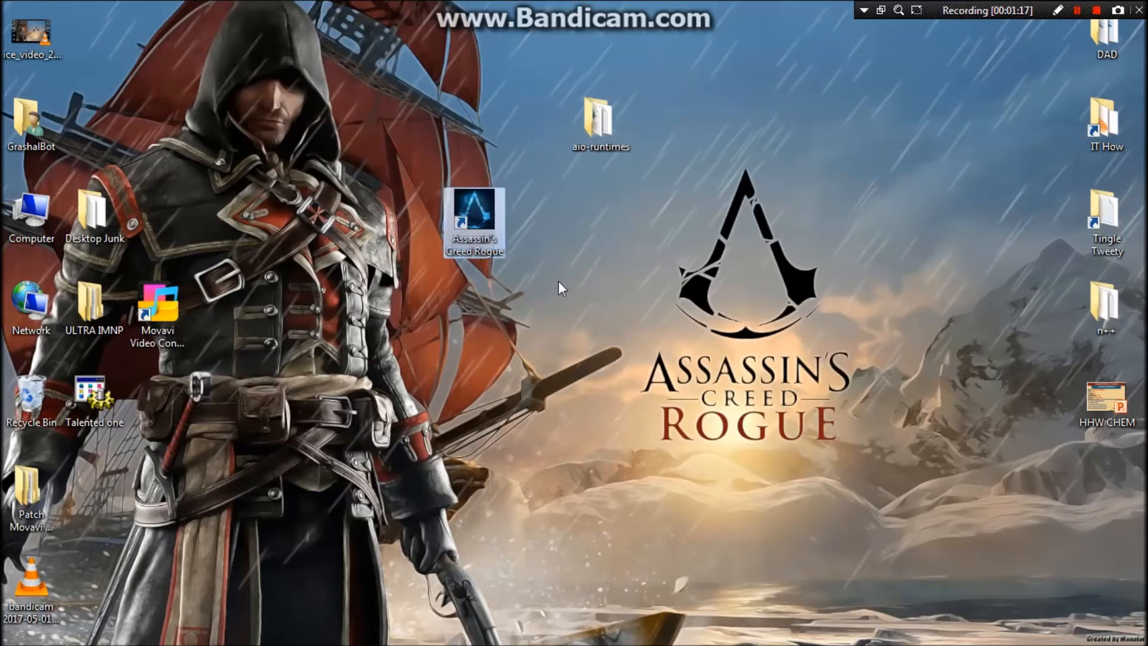
Step: Move the Assassin's Creed Rogue shortcut to the upper right of the desktop
left_click_drag(474, 219, 664, 303)
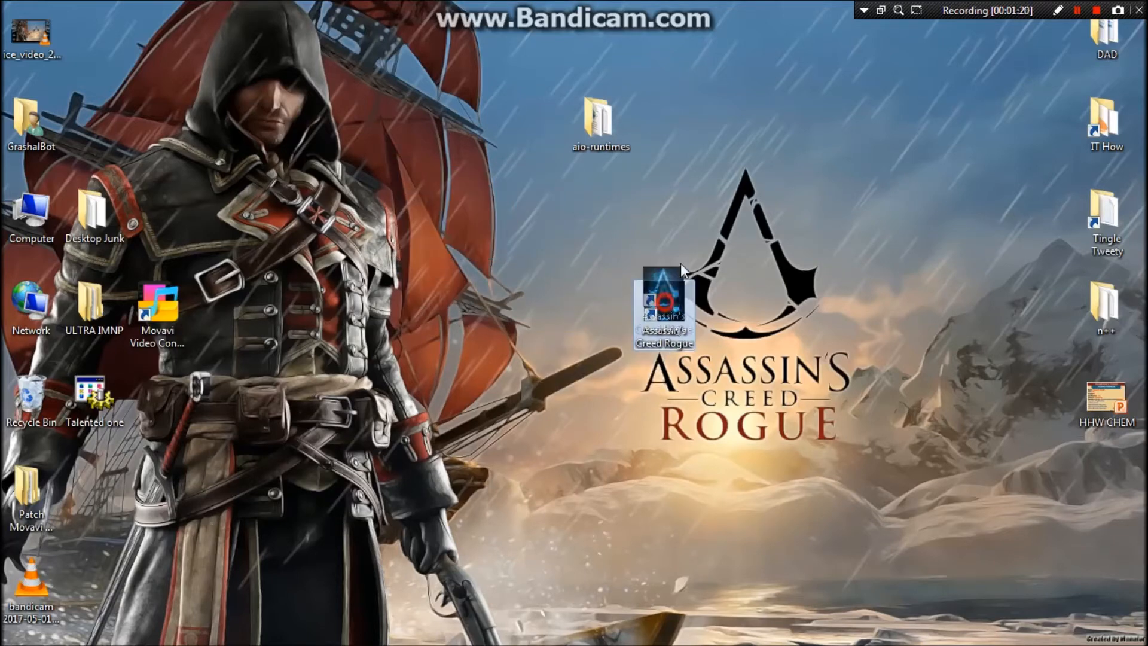
left_click_drag(664, 304, 727, 219)
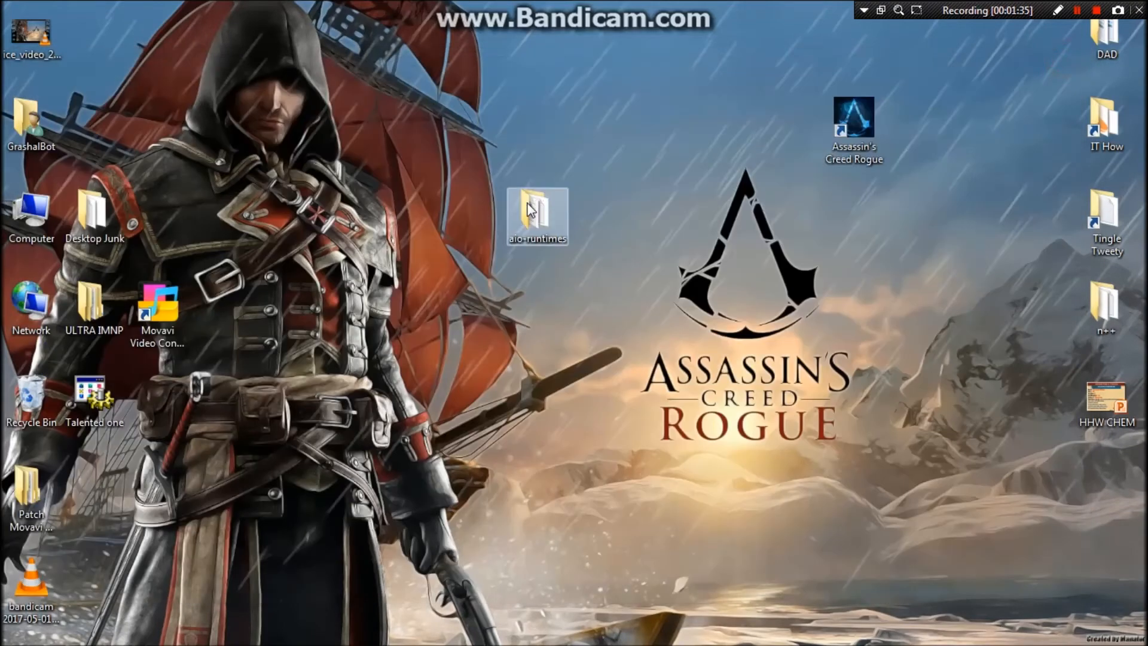
mouse_move(655, 323)
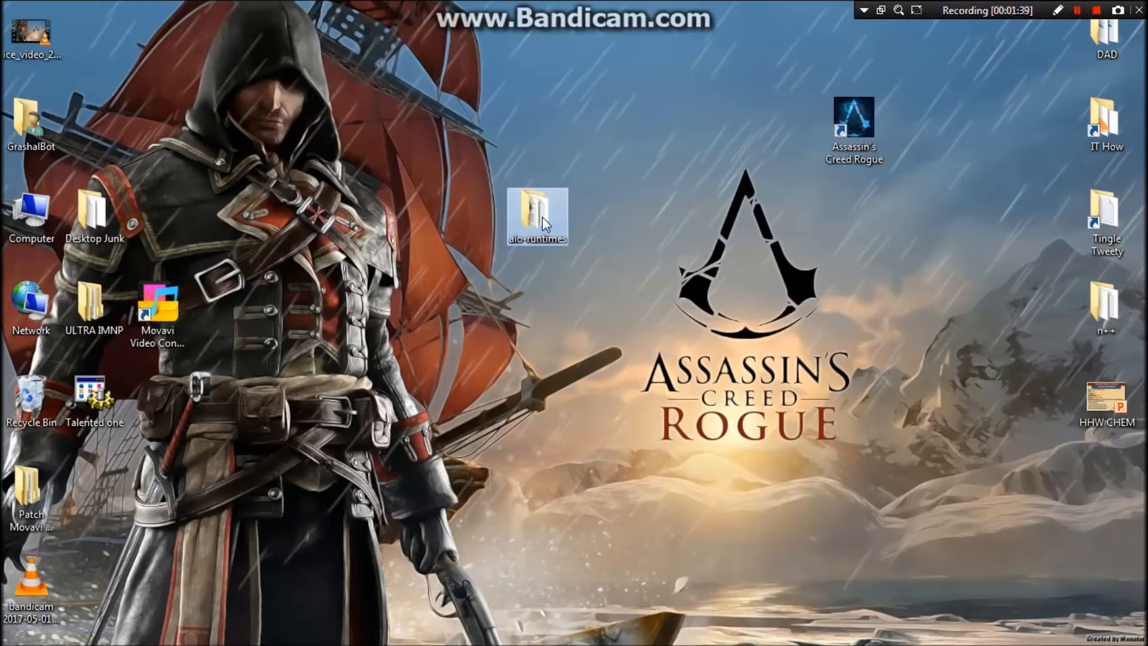
mouse_move(543, 234)
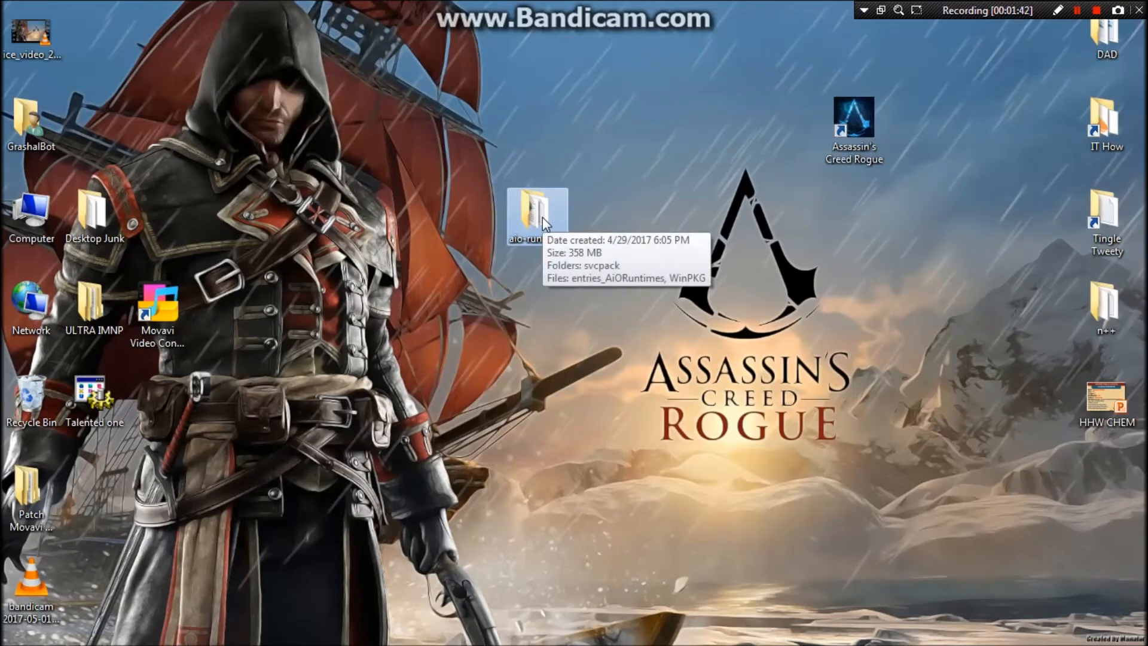
mouse_move(597, 202)
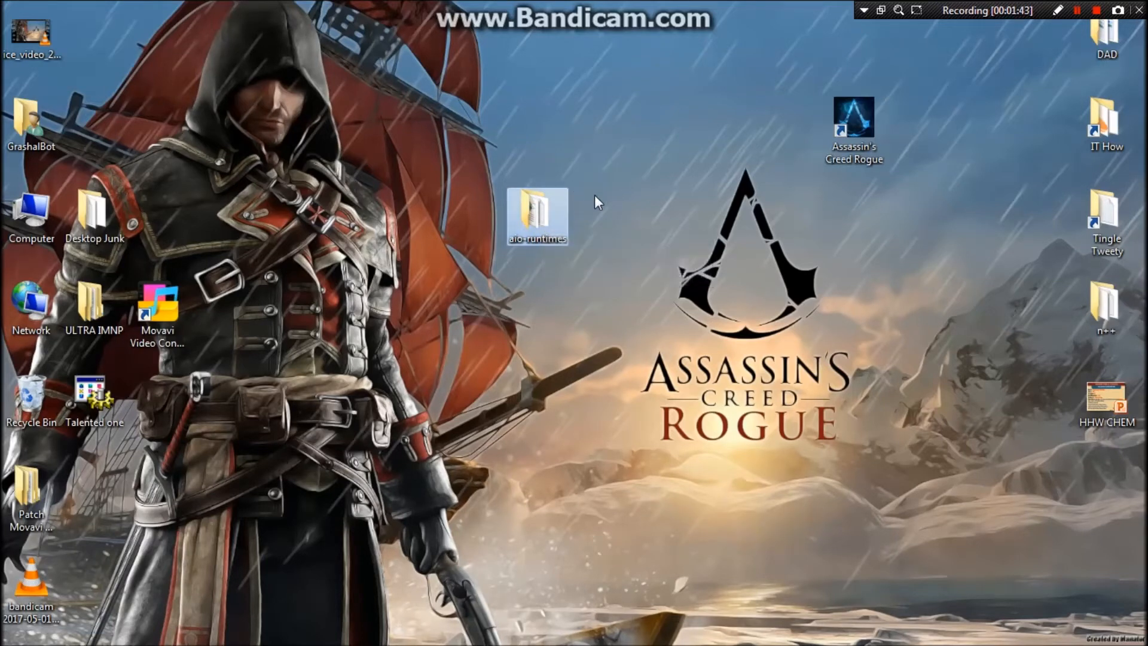
mouse_move(546, 219)
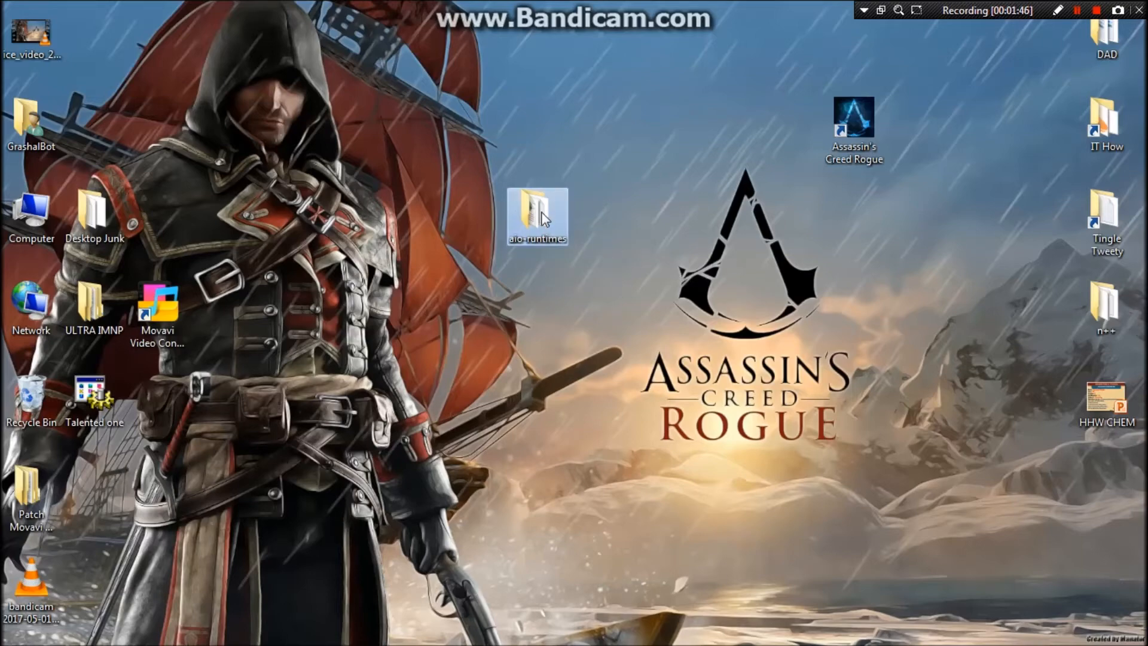
double_click(530, 209)
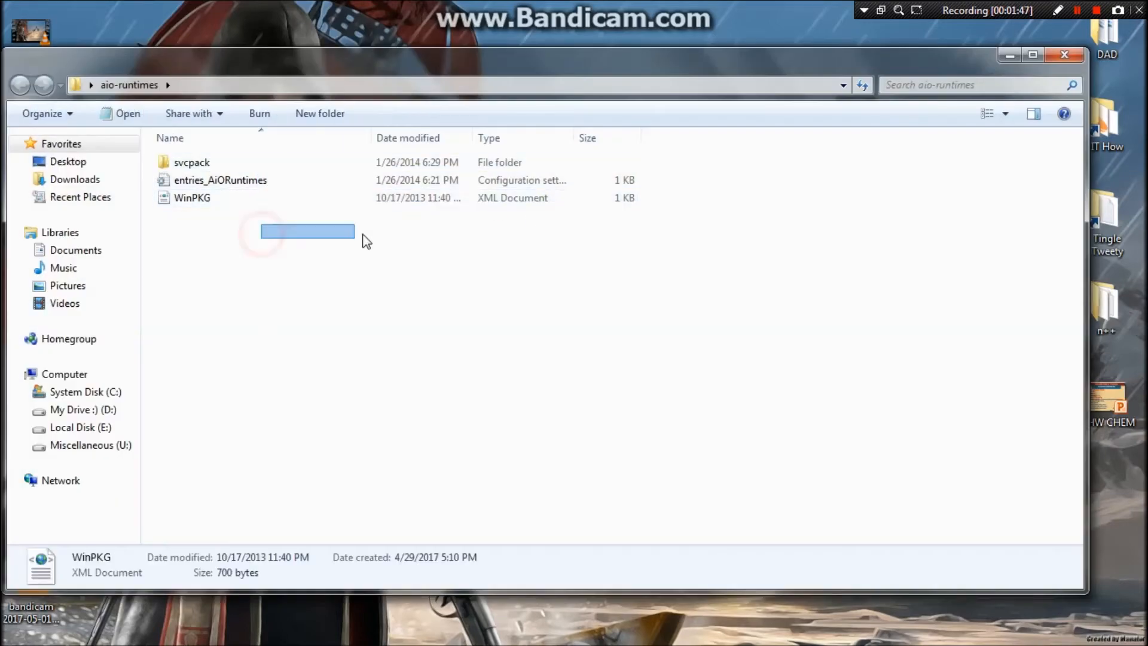
left_click_drag(263, 242, 871, 373)
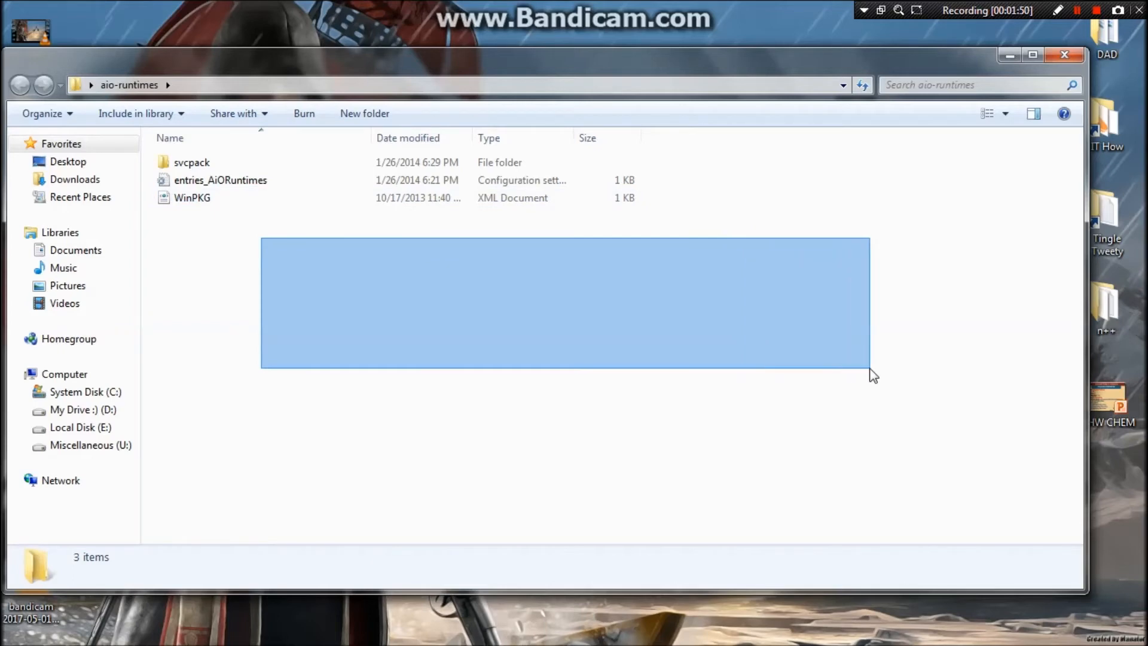
left_click(267, 279)
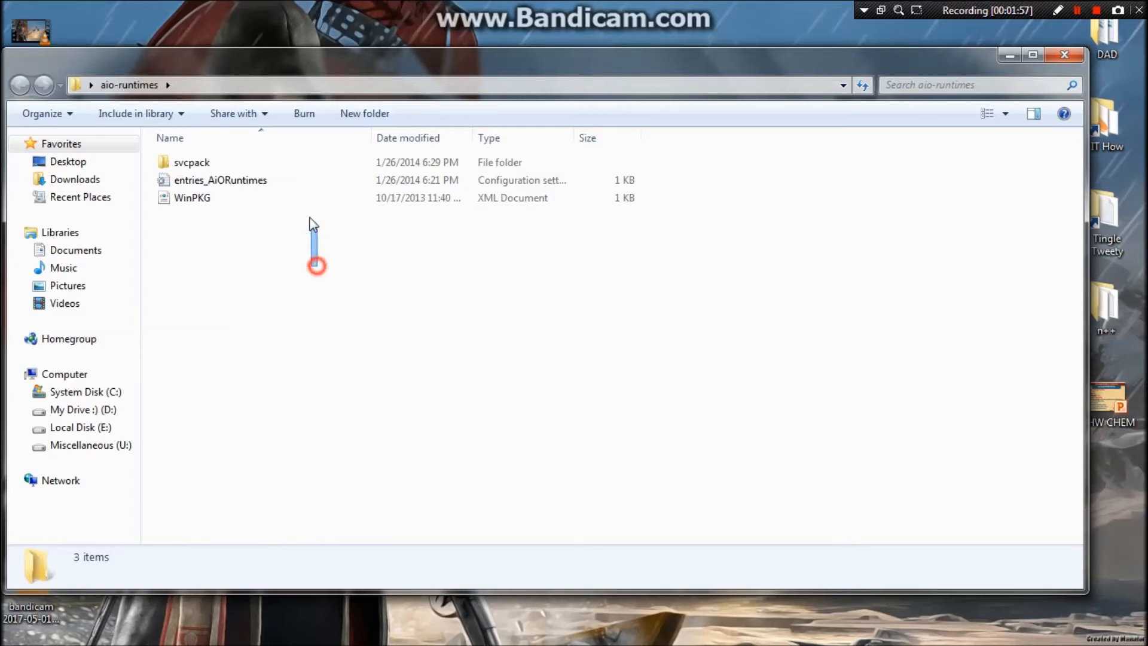
key("ctrl+a")
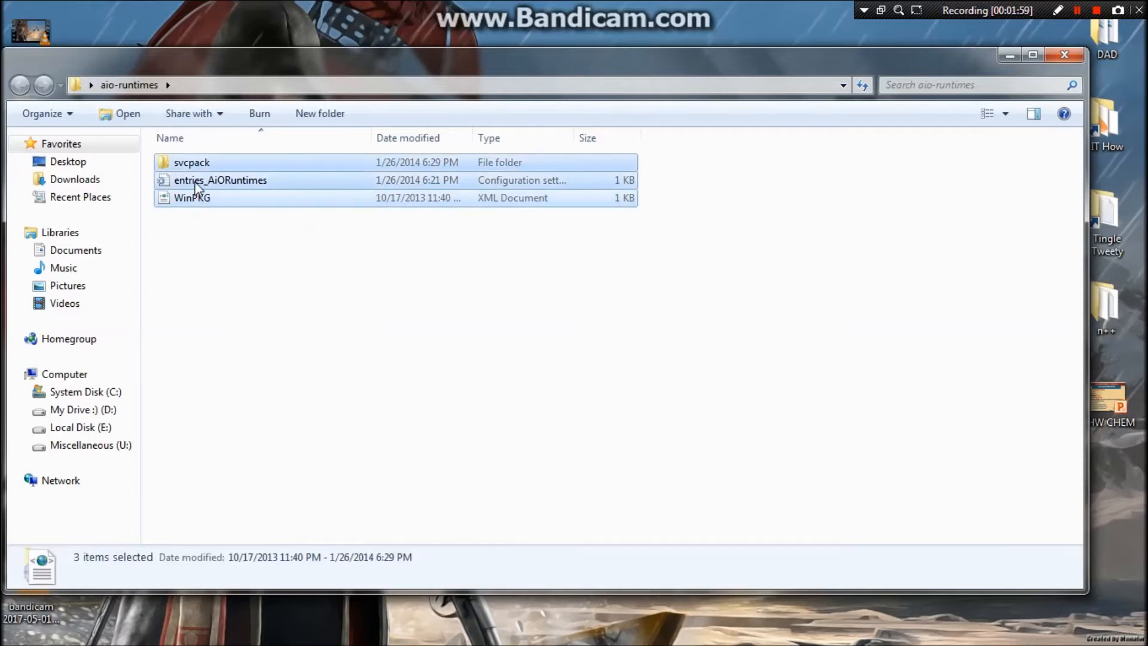
mouse_move(226, 188)
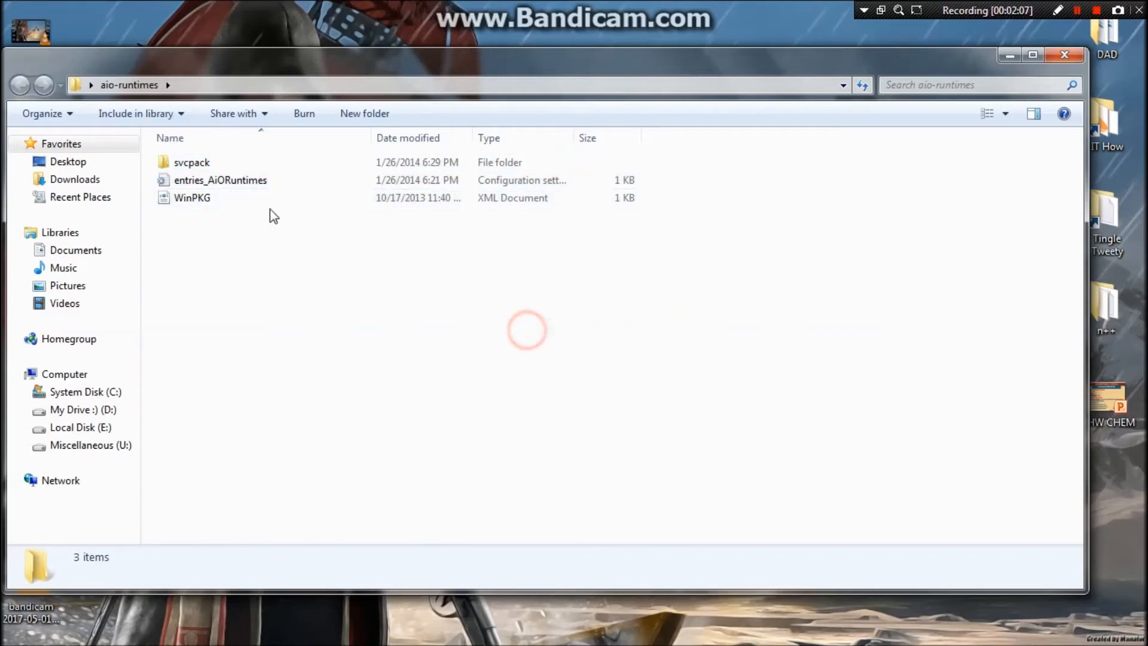
left_click(220, 180)
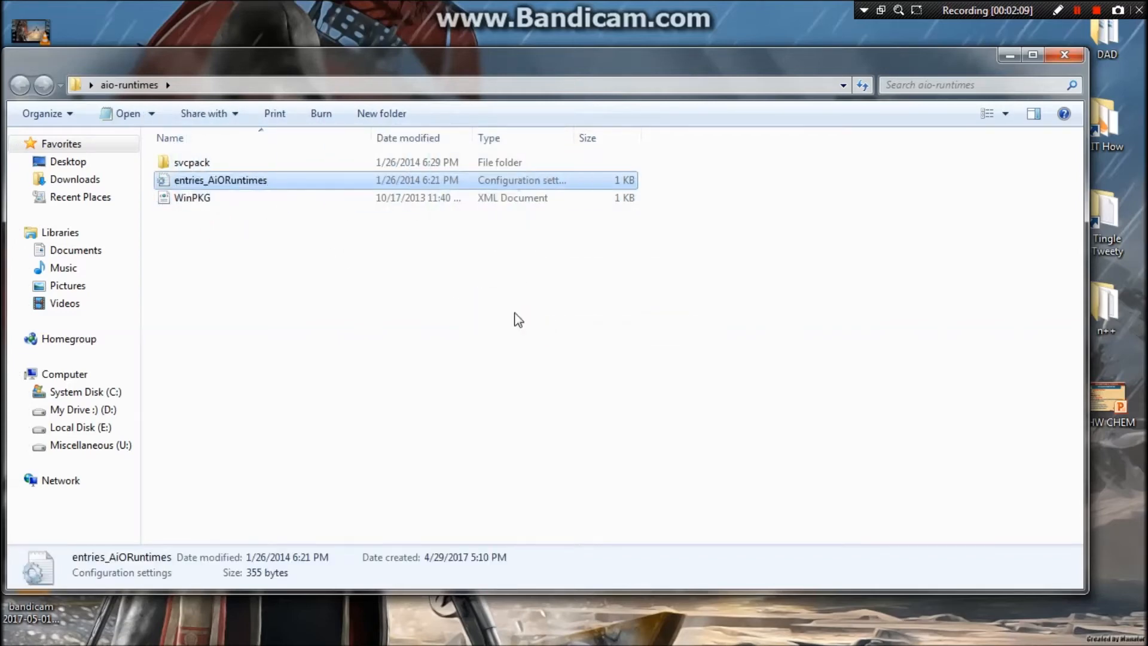
mouse_move(300, 268)
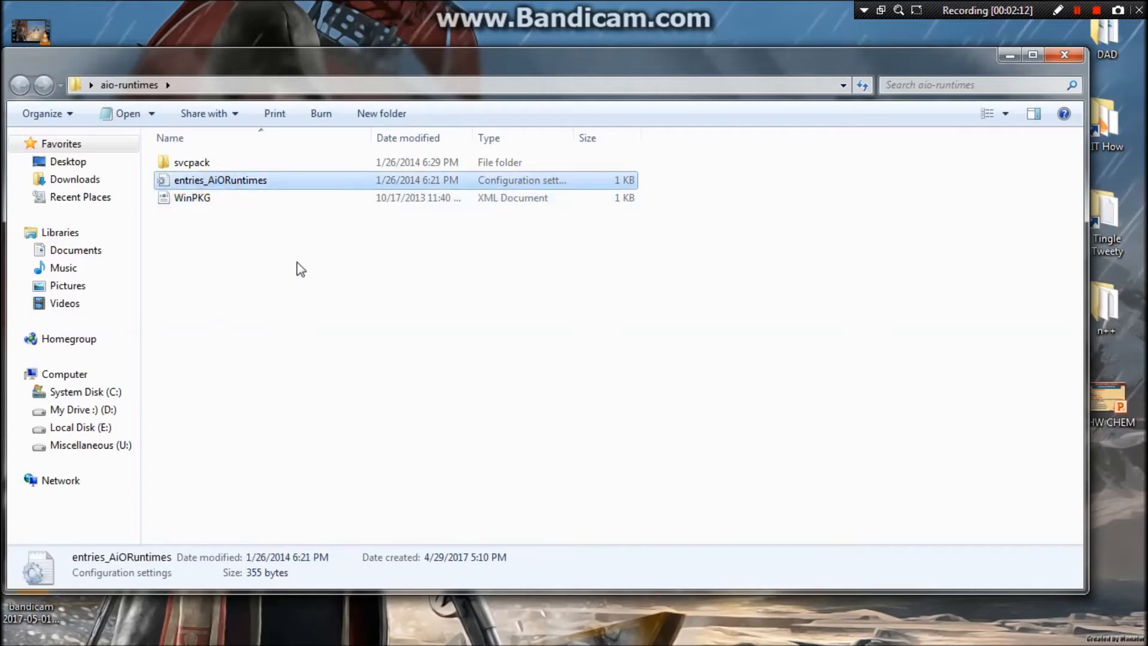
Step: Open svcpack and run aio-runtimes.exe so the installer starts unpacking
double_click(192, 162)
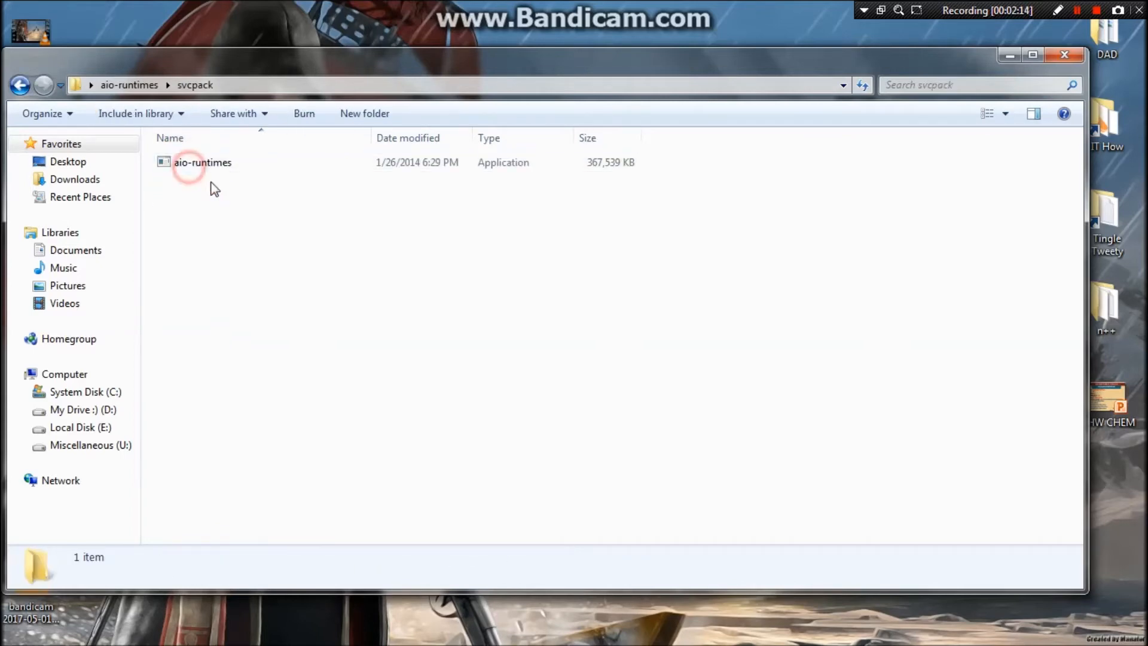
left_click(202, 162)
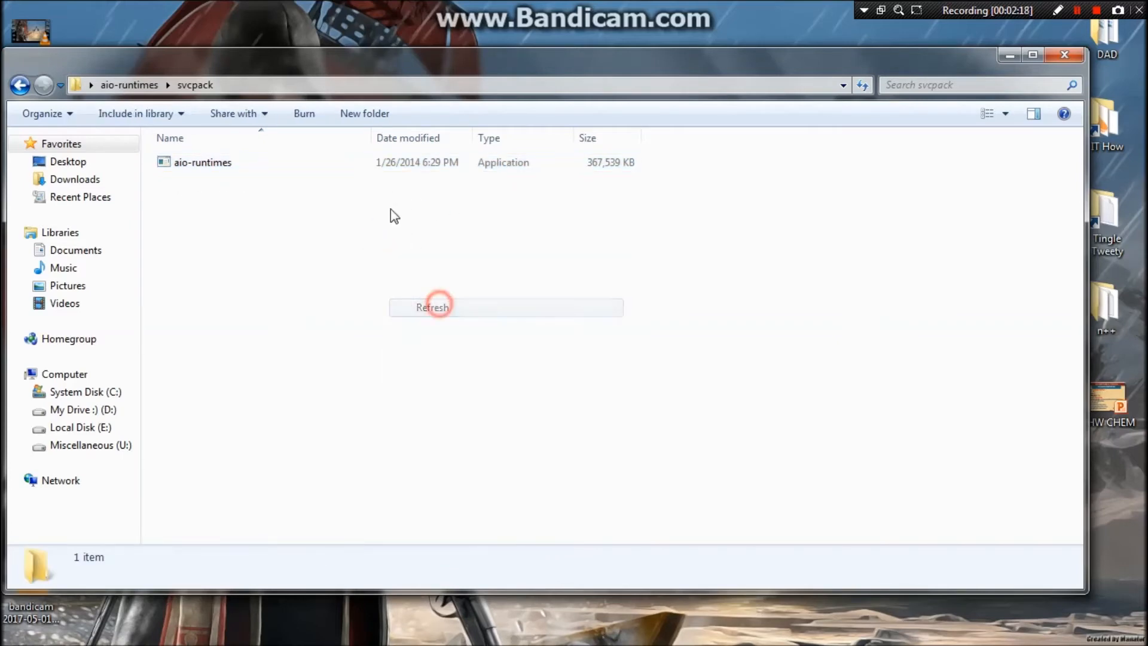
left_click(202, 162)
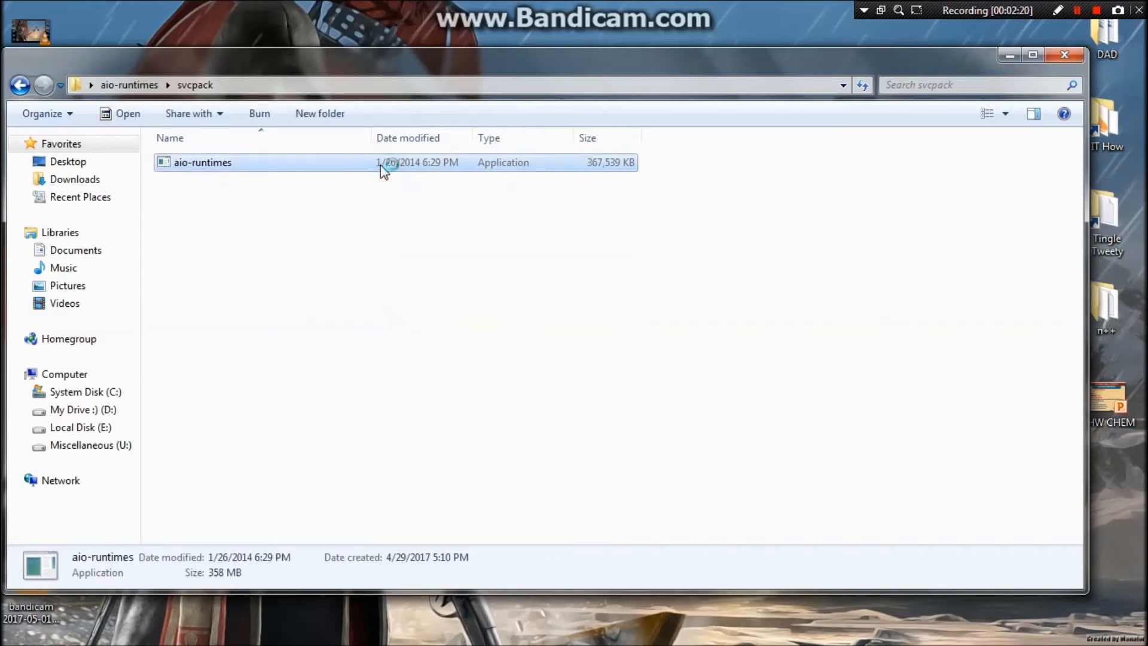
double_click(203, 163)
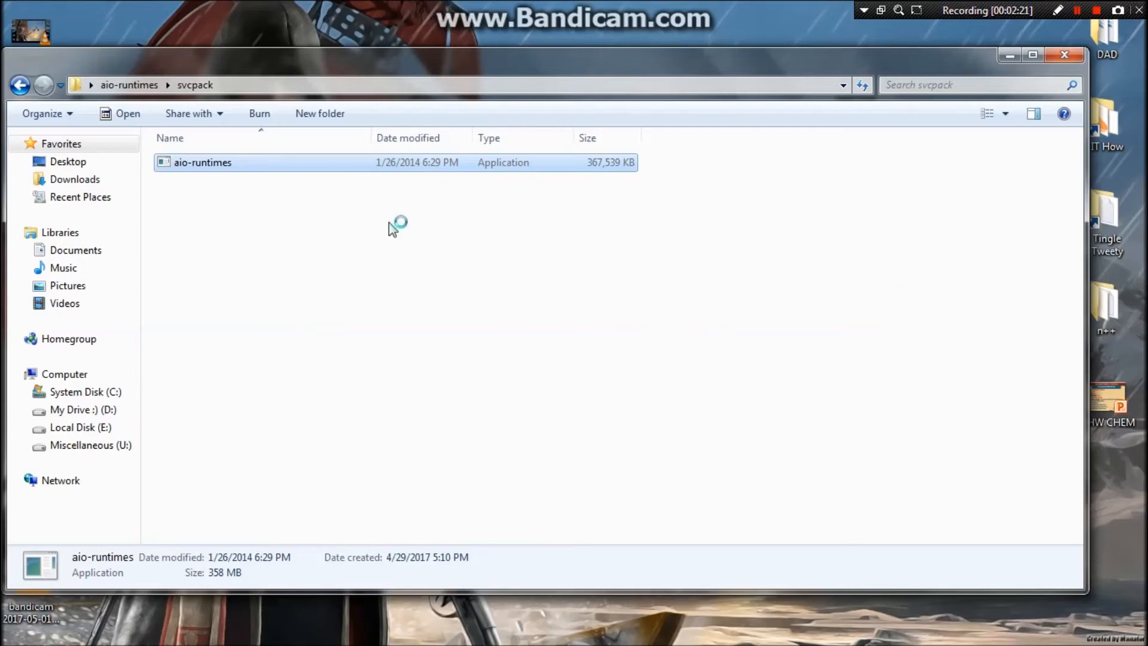
double_click(203, 163)
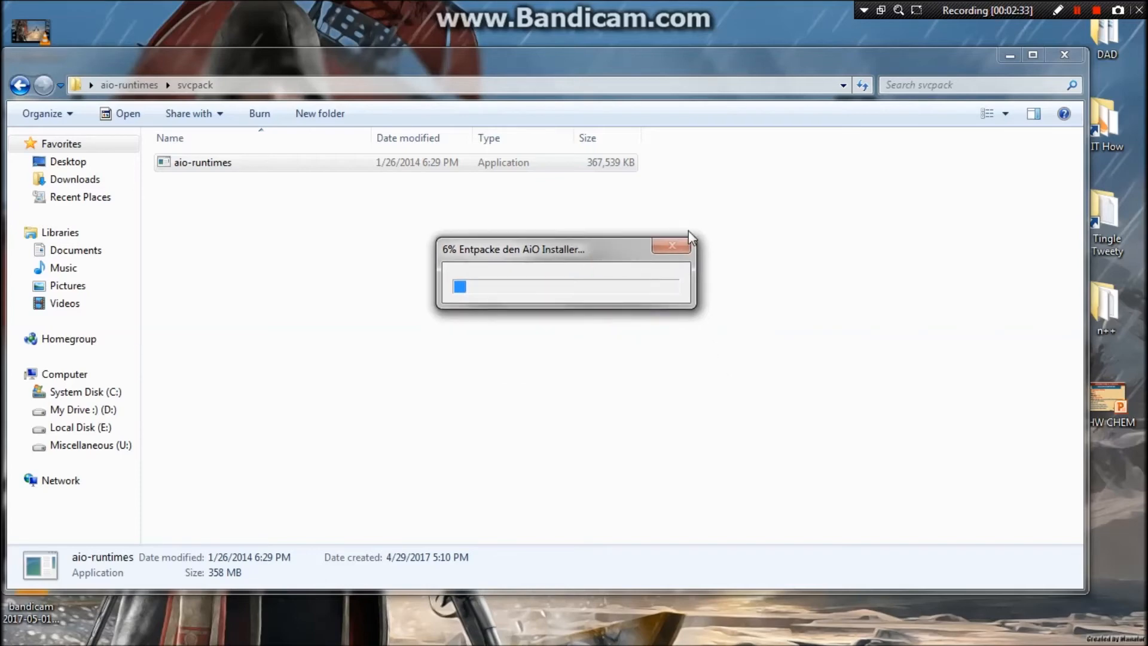
Step: Install the checked Adobe Flash Player package, which fails with error 1013, and close WinPKG
left_click(1069, 11)
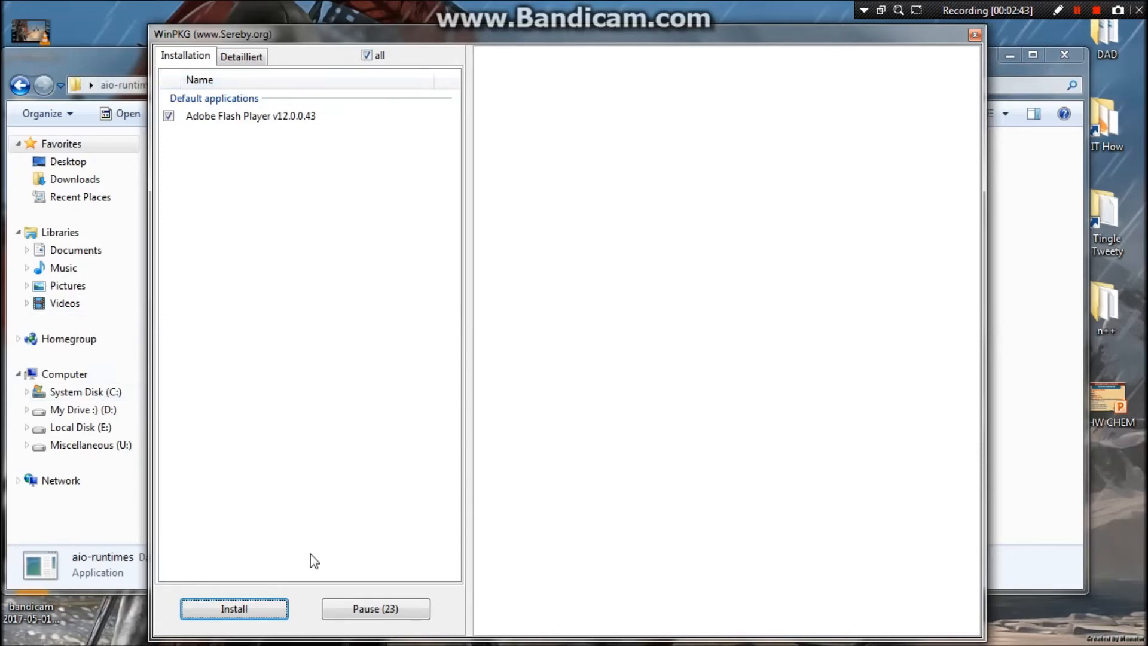
mouse_move(172, 139)
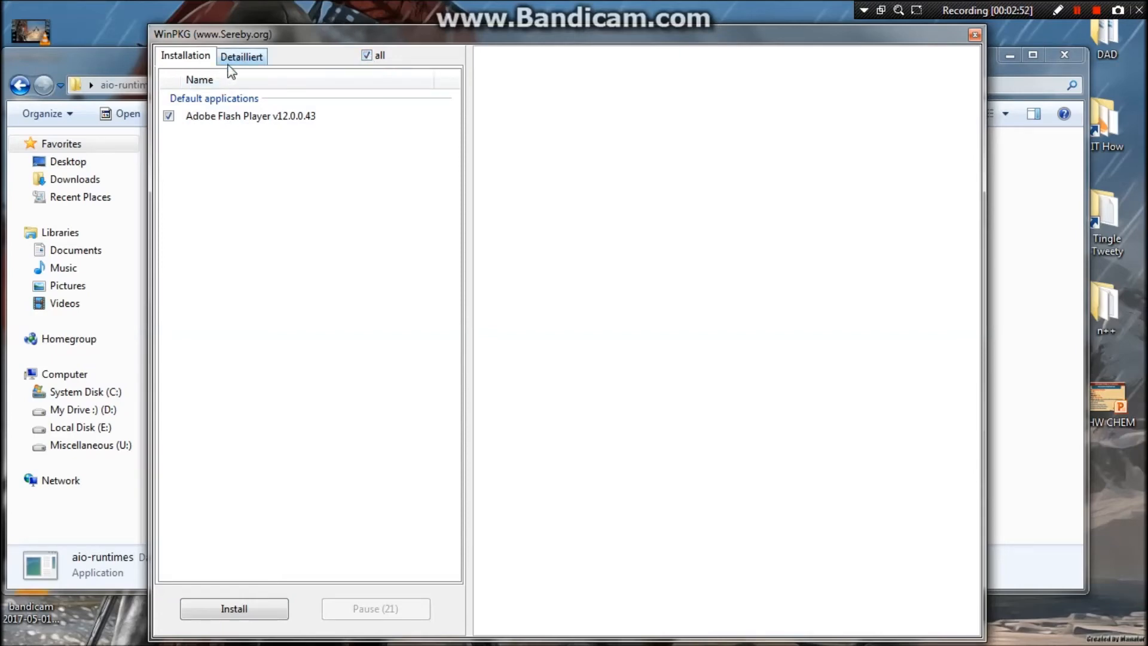
mouse_move(252, 70)
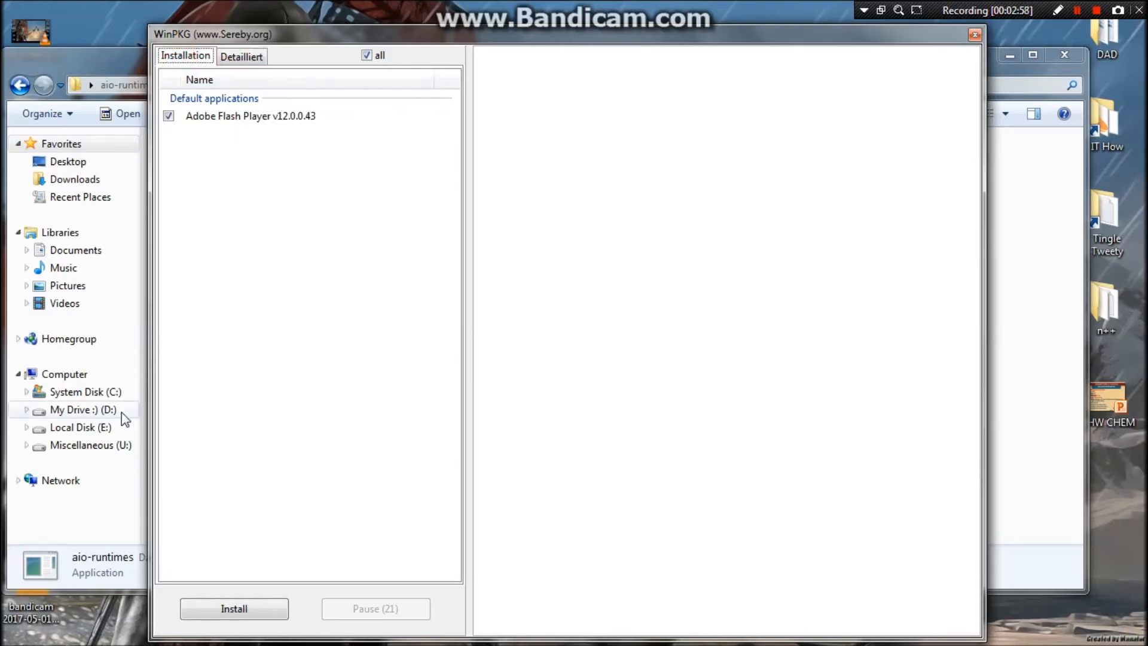
left_click(234, 608)
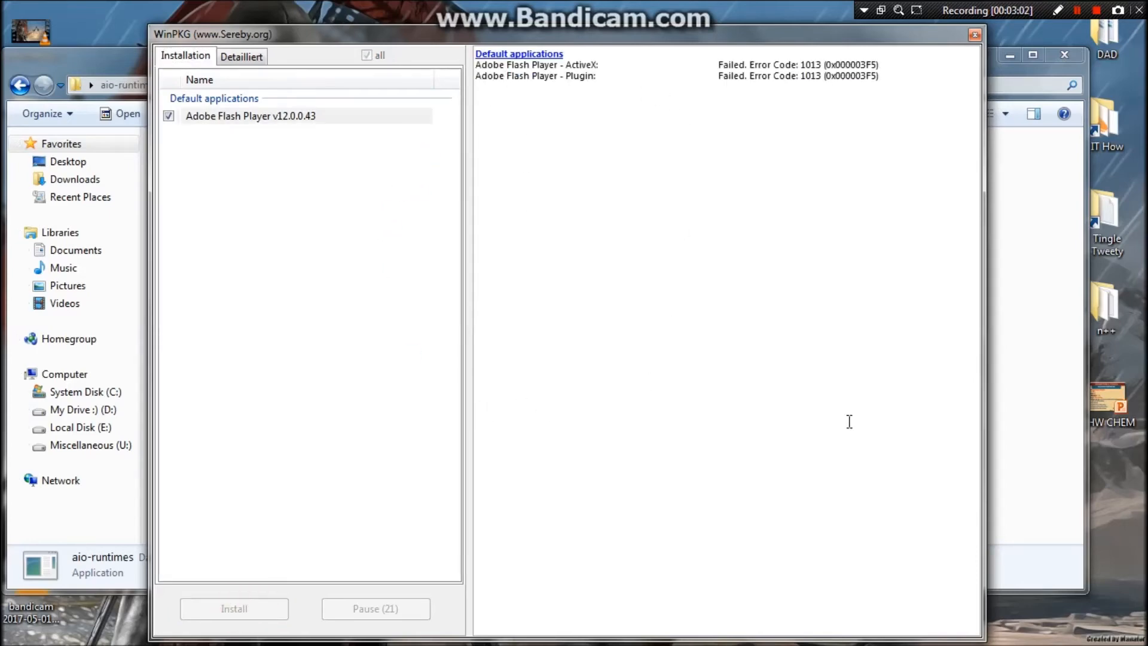
left_click(972, 37)
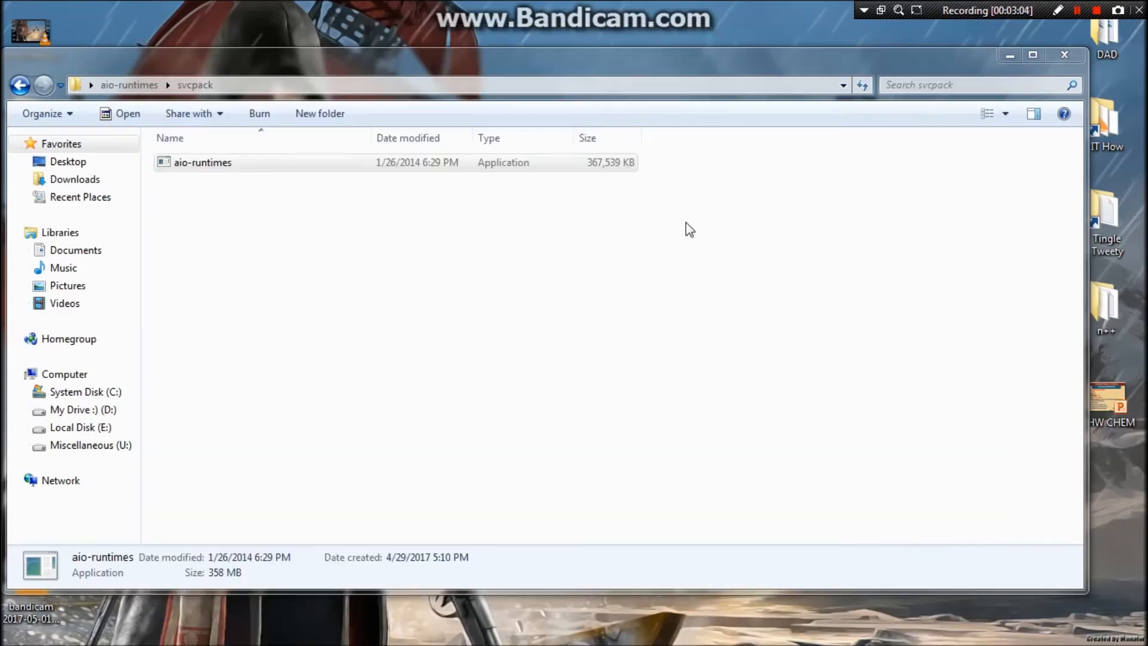
mouse_move(663, 221)
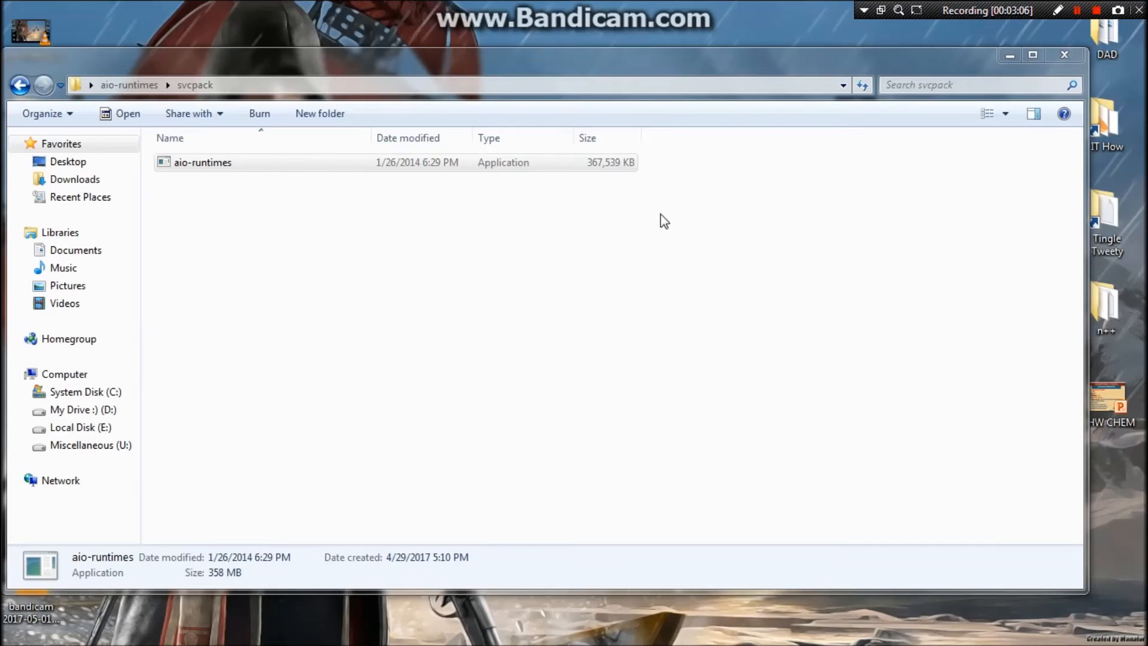
mouse_move(359, 266)
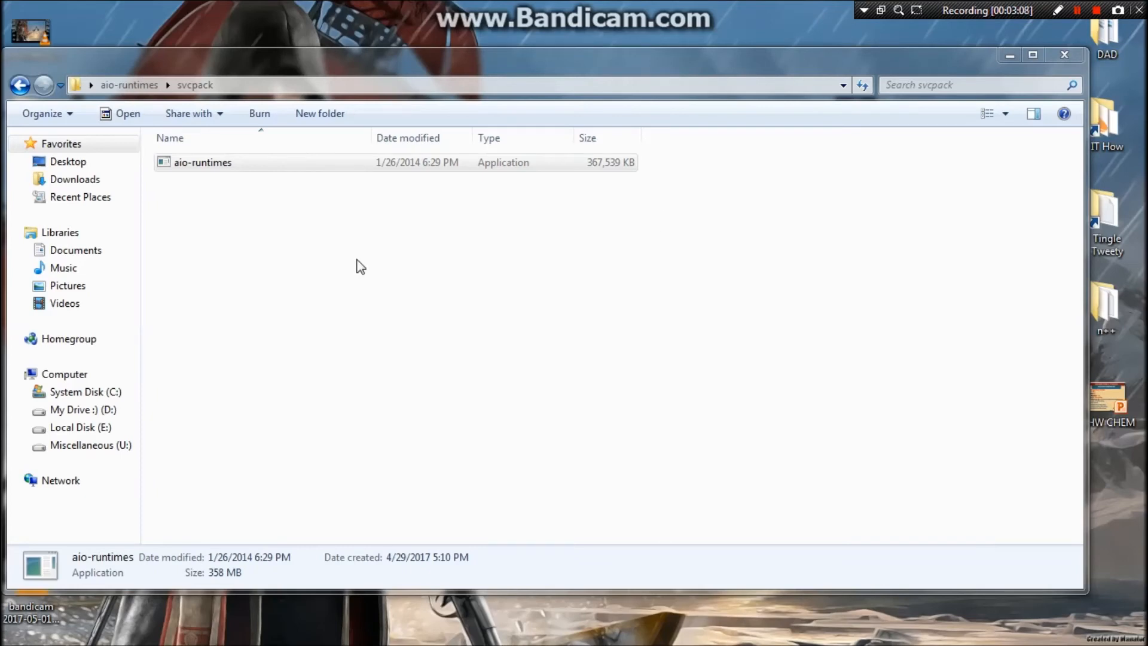
mouse_move(768, 218)
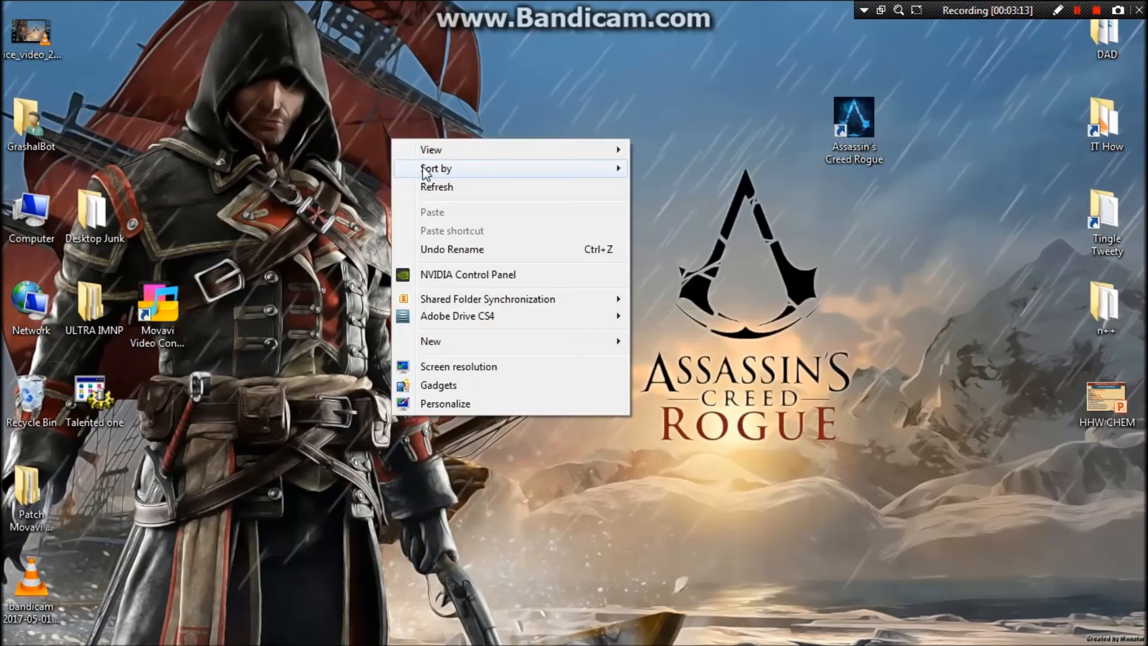
Step: Refresh the desktop icons and reopen the desktop context menu
left_click(437, 187)
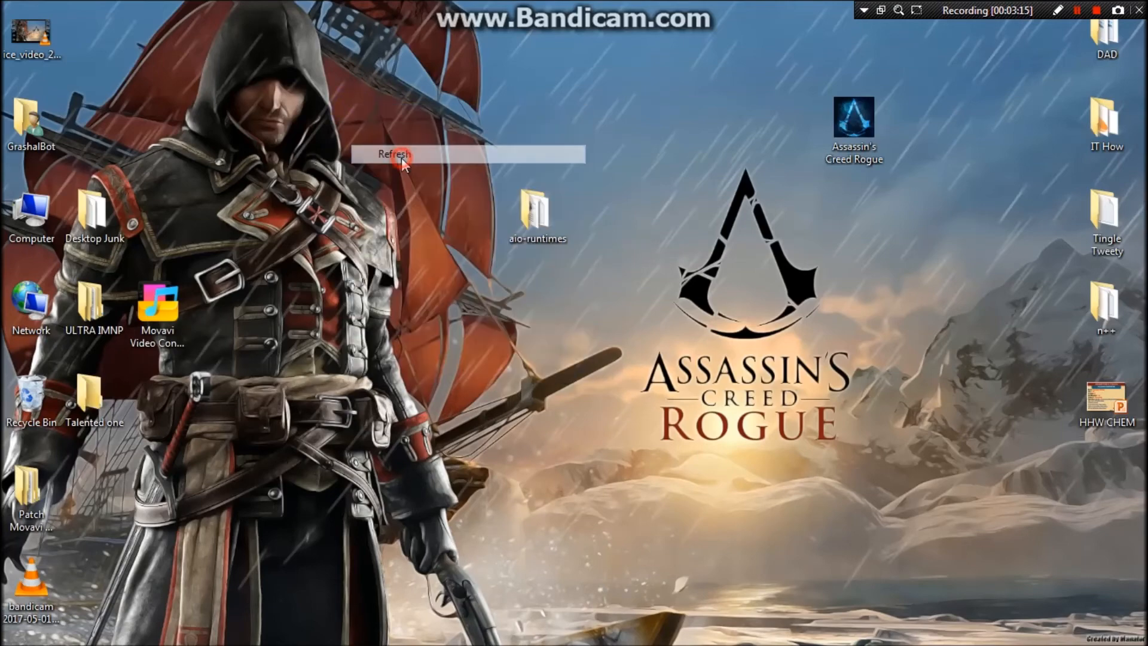
right_click(445, 215)
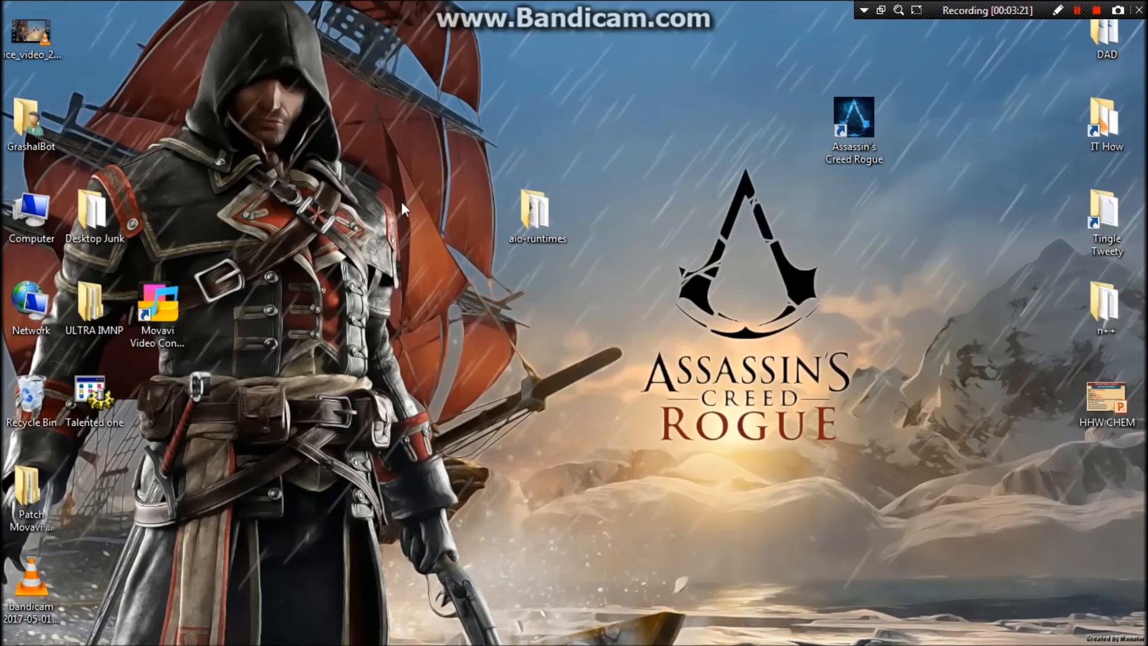
mouse_move(367, 234)
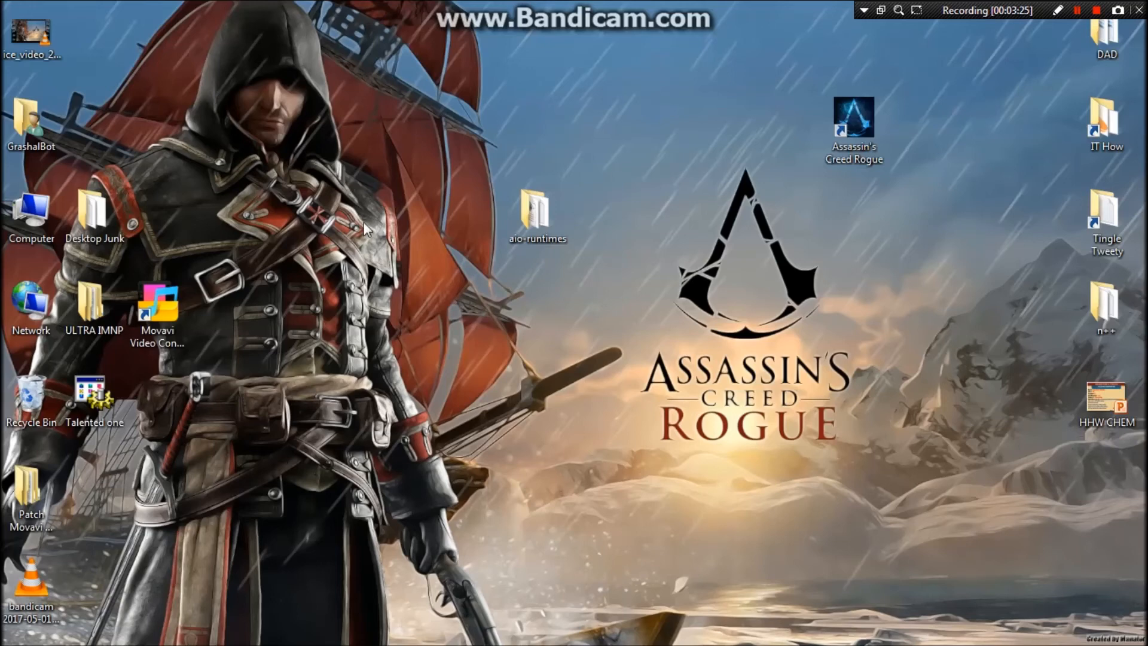
mouse_move(386, 253)
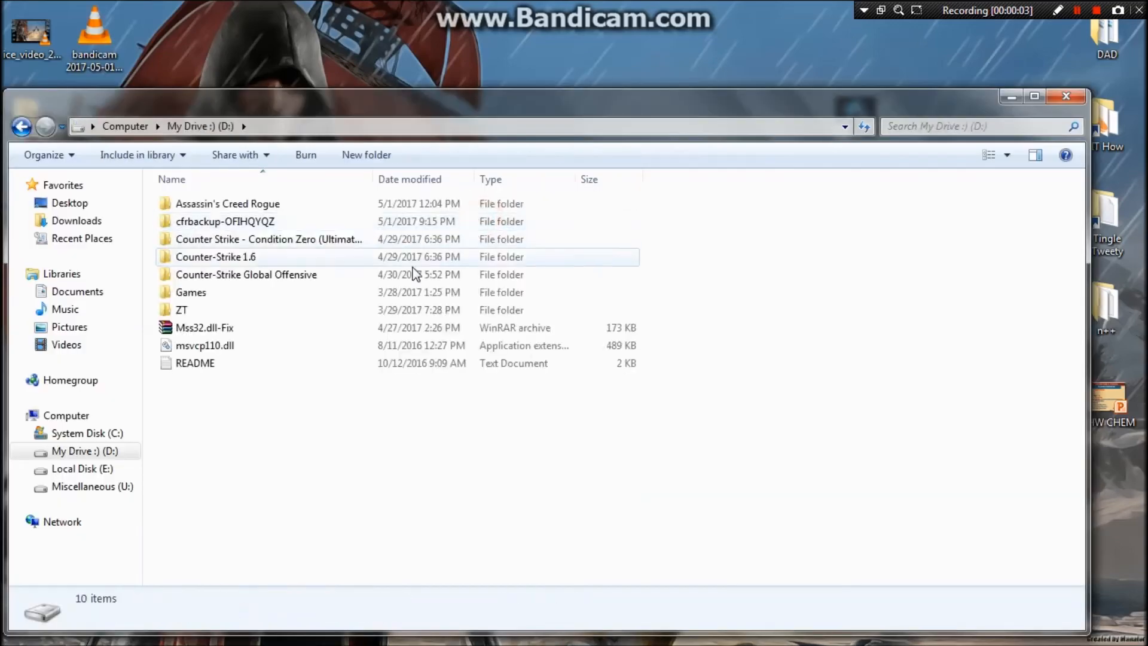
Step: Open the Assassin's Creed Rogue folder and run ACC.exe to reach the main menu
double_click(227, 203)
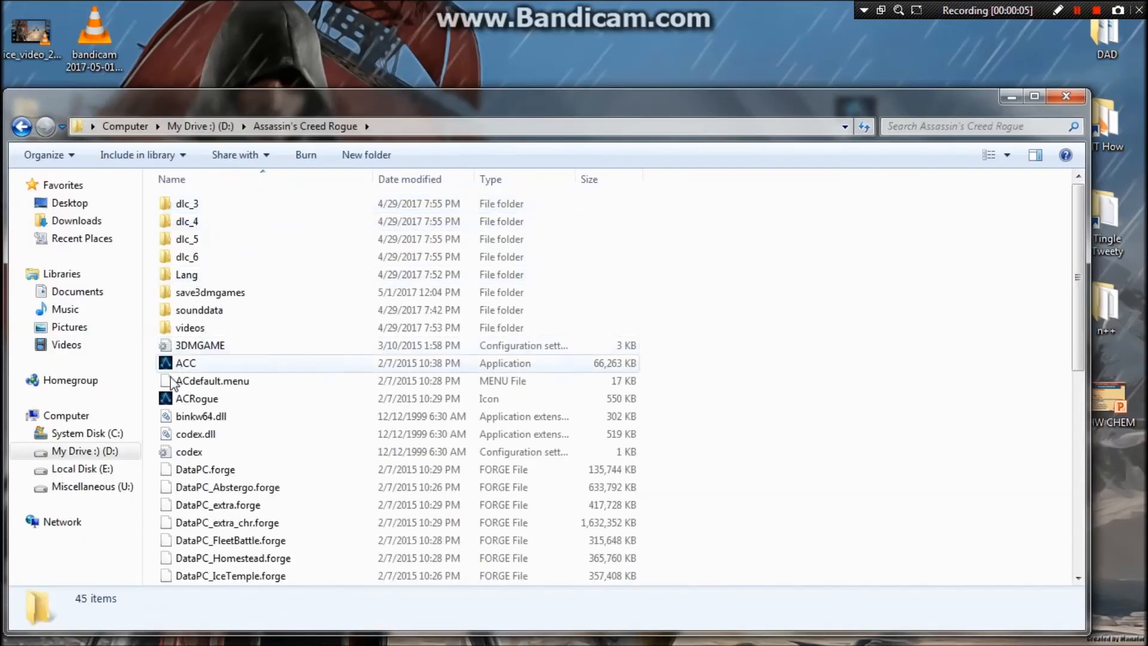
left_click(185, 362)
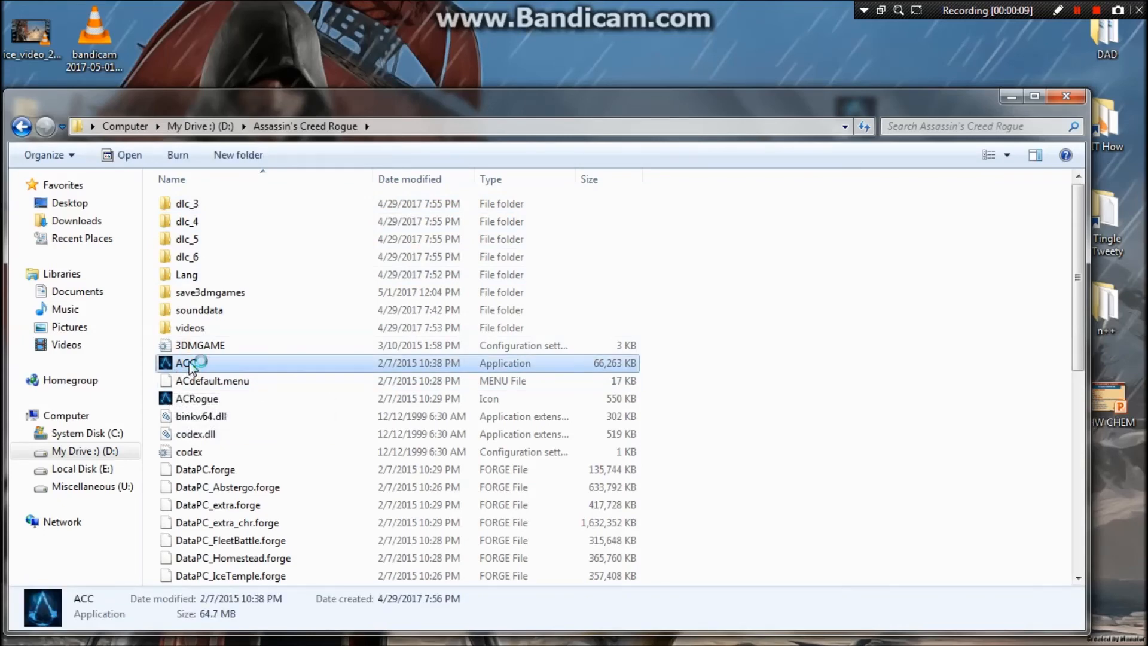
double_click(186, 362)
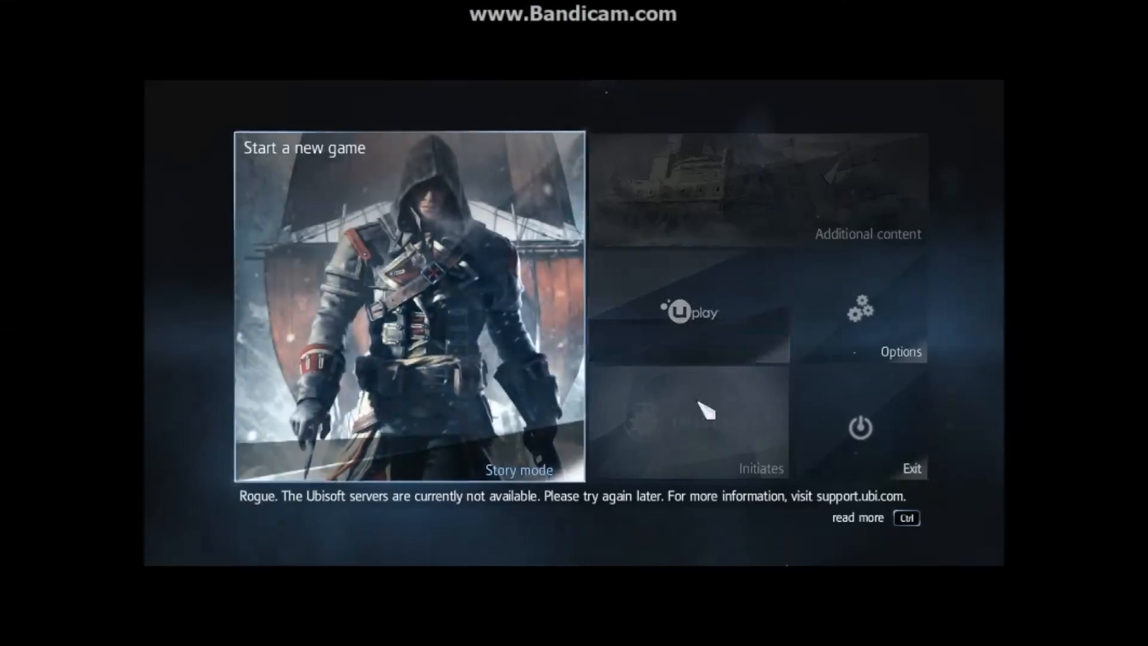